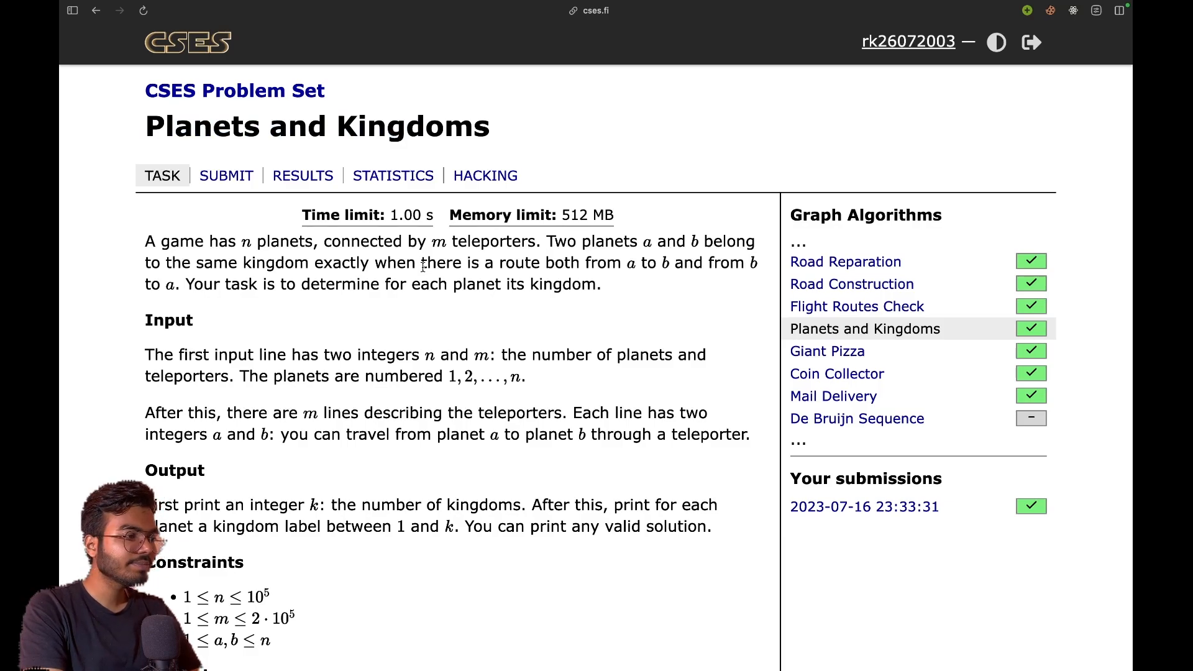
mouse_move(261, 220)
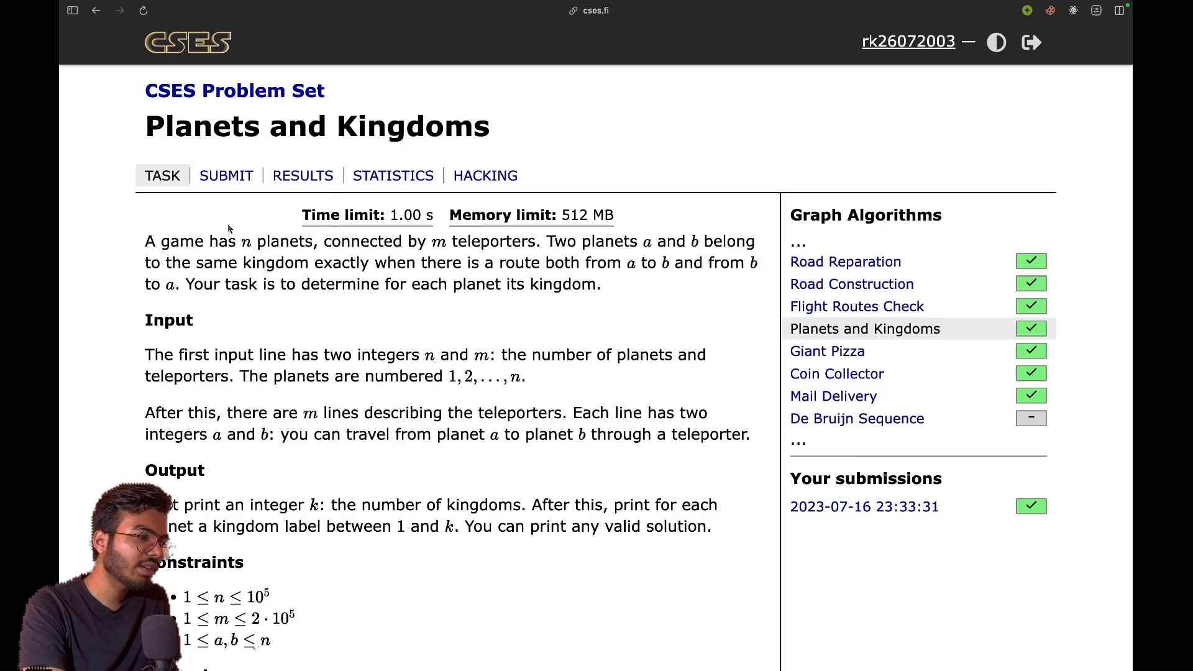
mouse_move(483, 243)
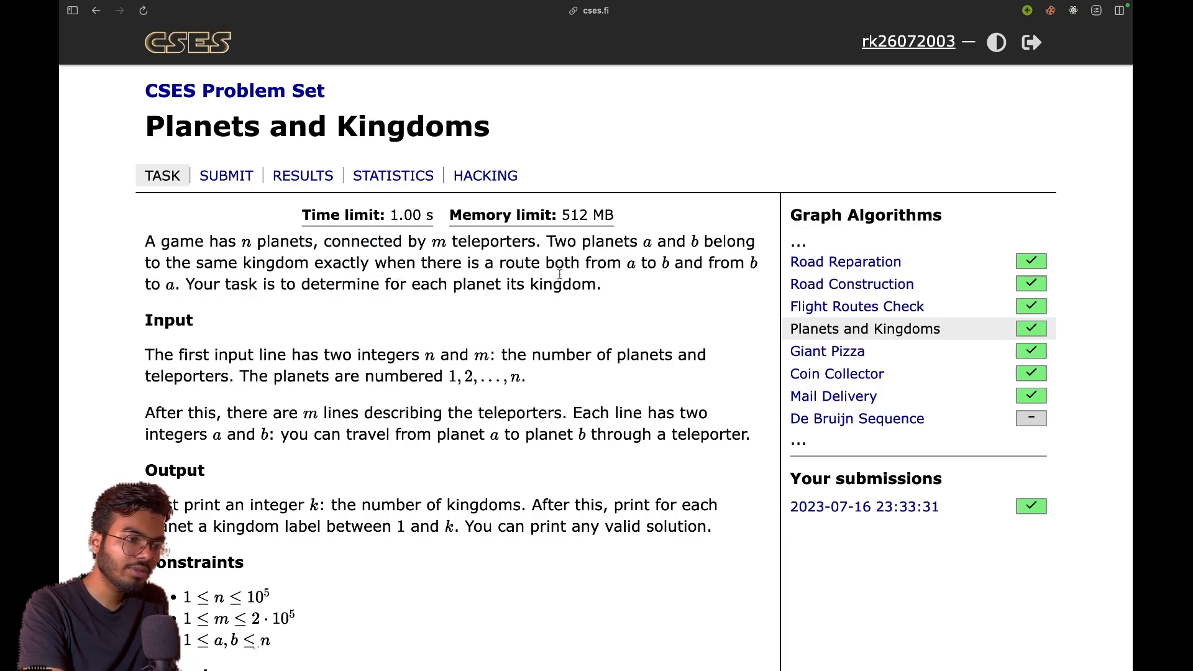
- Select the Planets and Kingdoms sample input and output from the CSES statement
drag(627, 262, 658, 262)
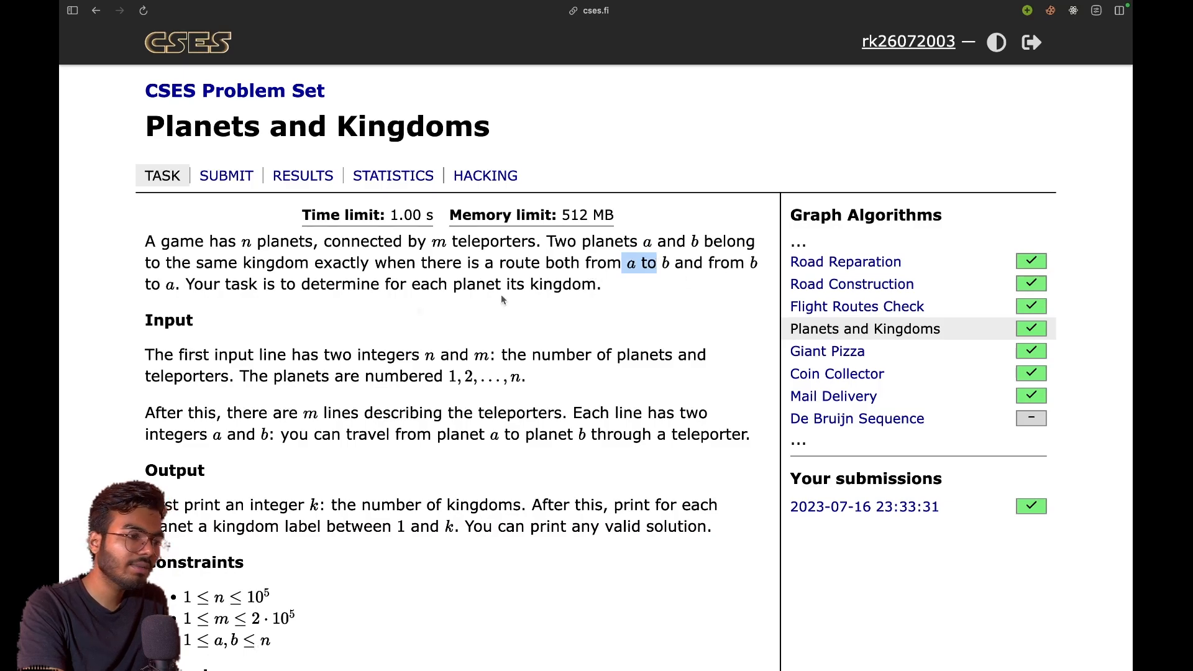
drag(506, 262, 179, 284)
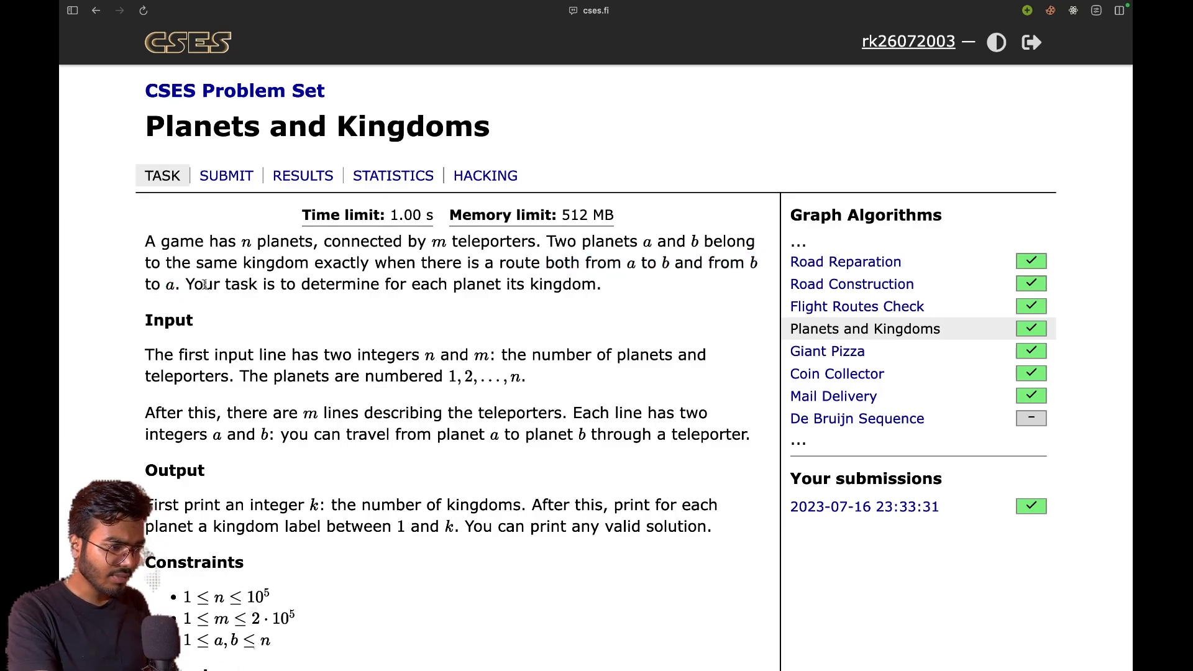
scroll(down, 3)
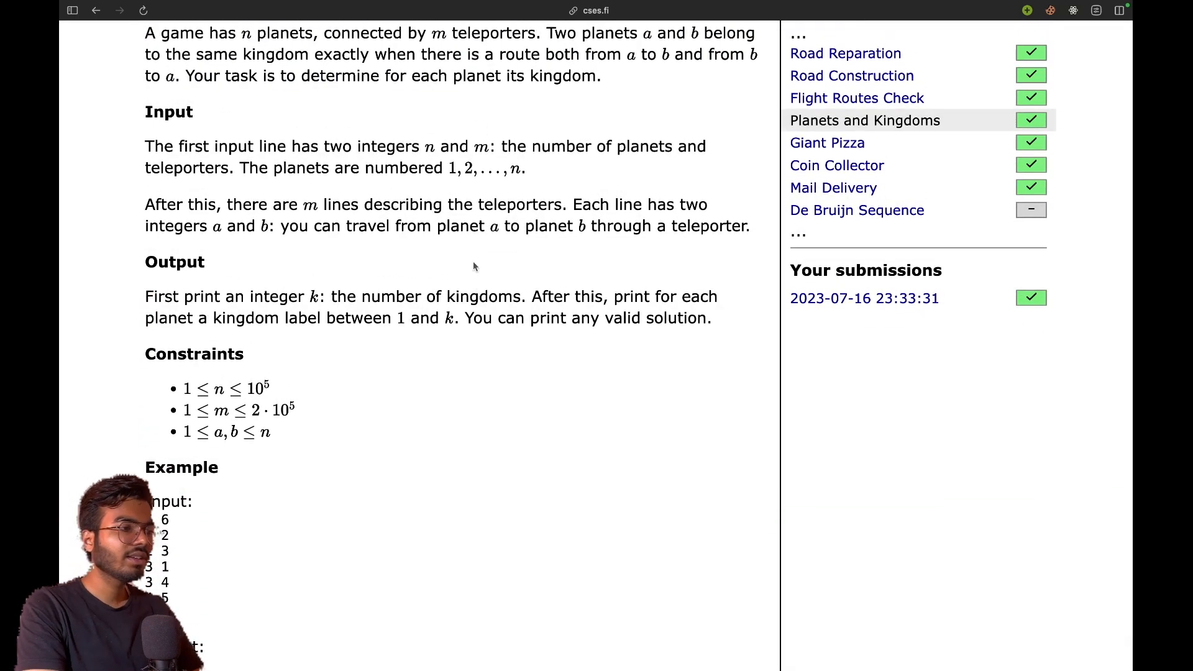
scroll(down, 3)
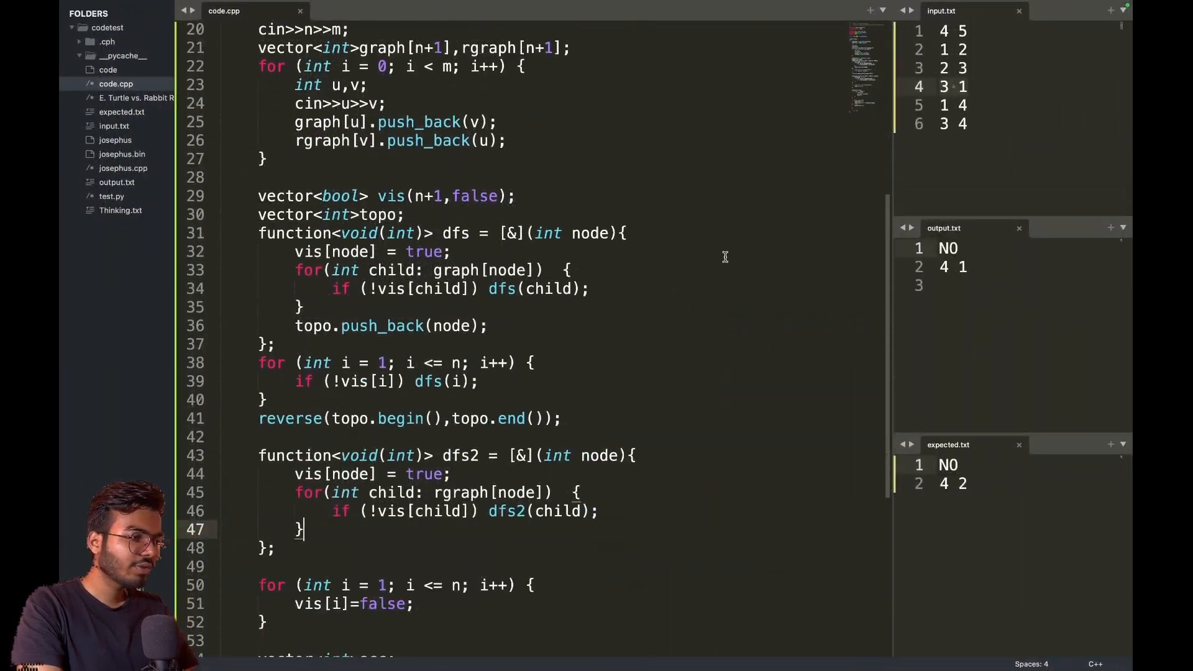
- Dismiss the Sublime license reminder and add a blank line before the topo reversal
scroll(down, 3)
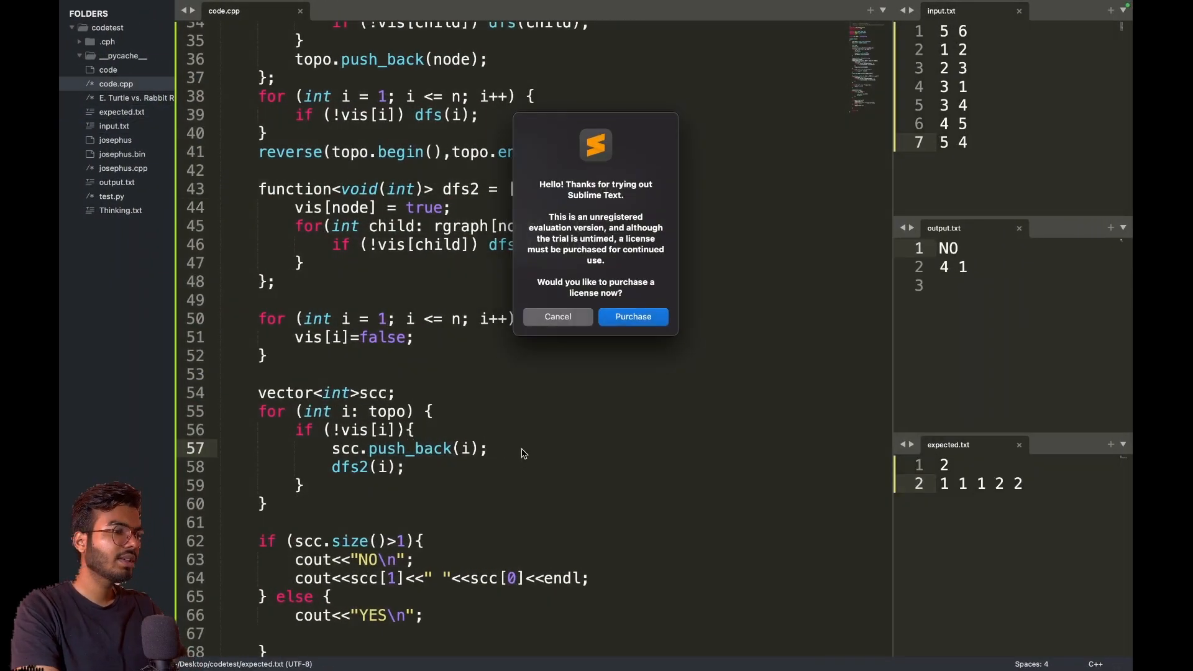
click(556, 316)
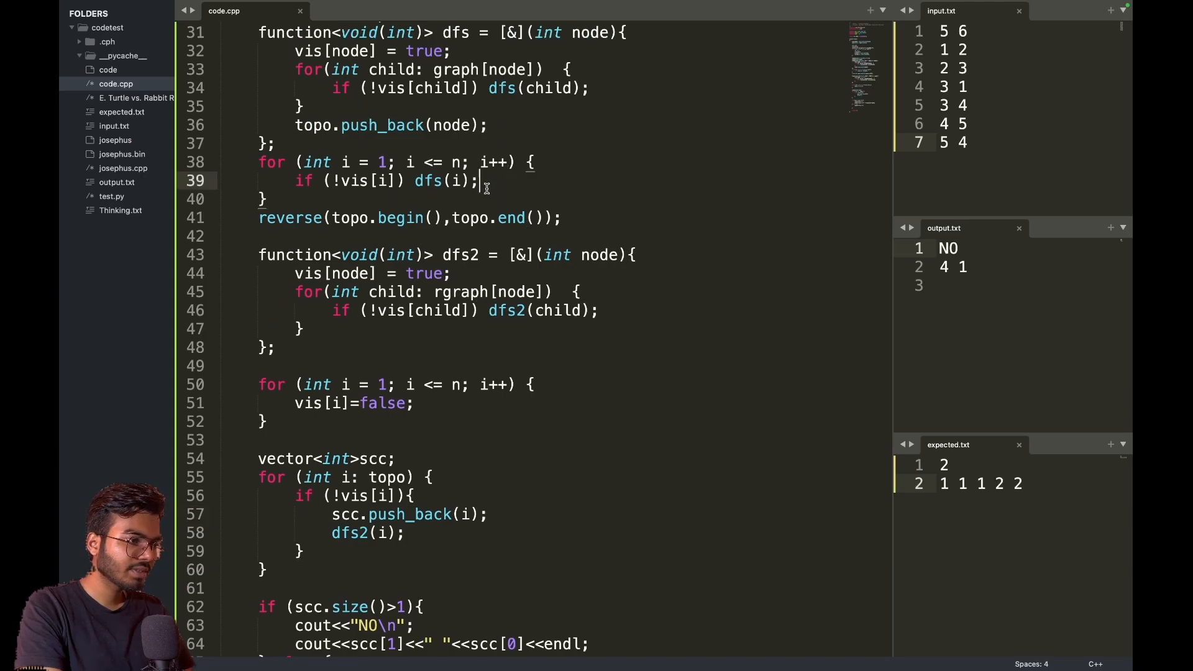
key(Enter)
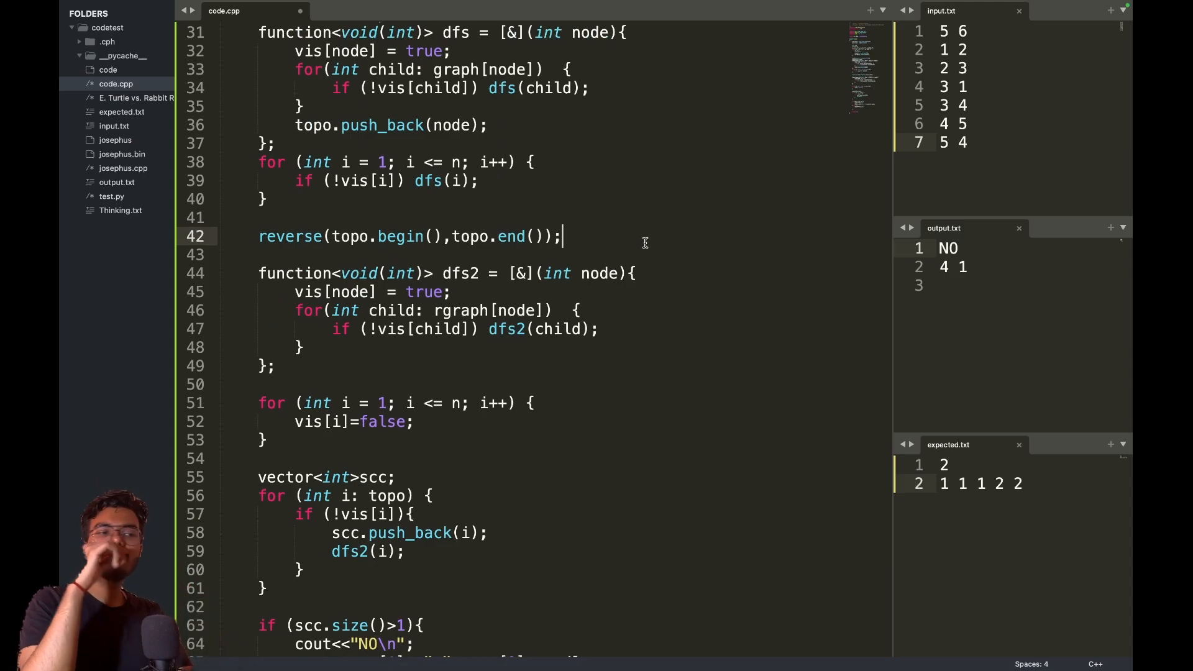
mouse_move(493, 287)
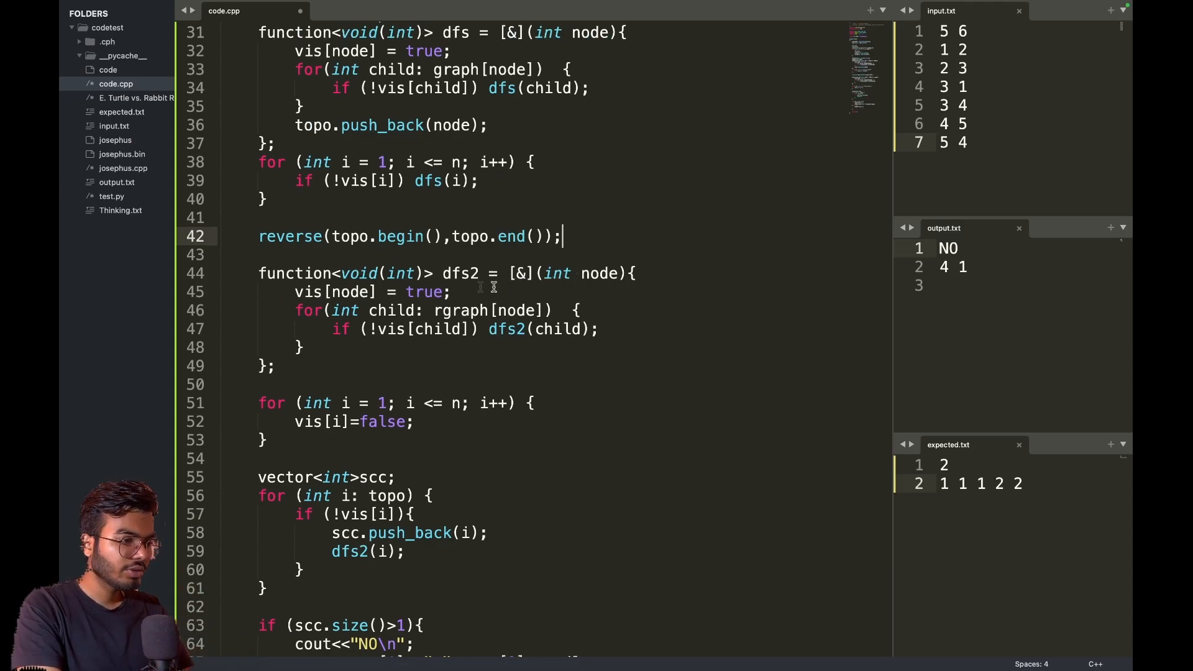
- Add an 'int color' parameter to the dfs2 function
scroll(down, 3)
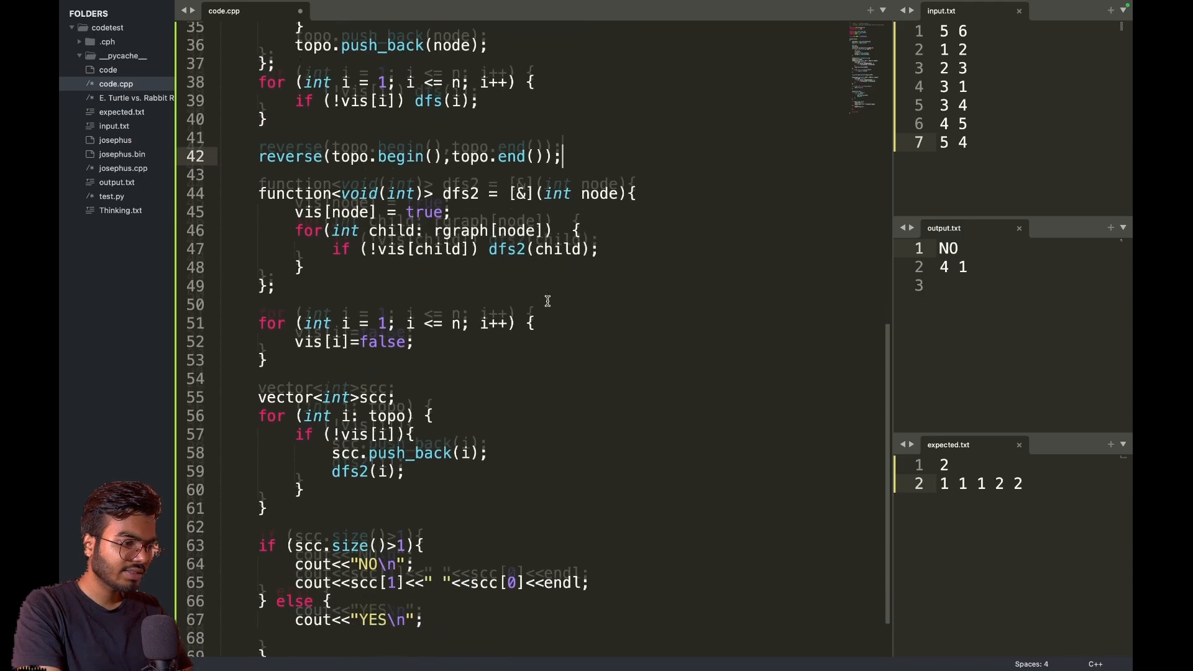
scroll(down, 3)
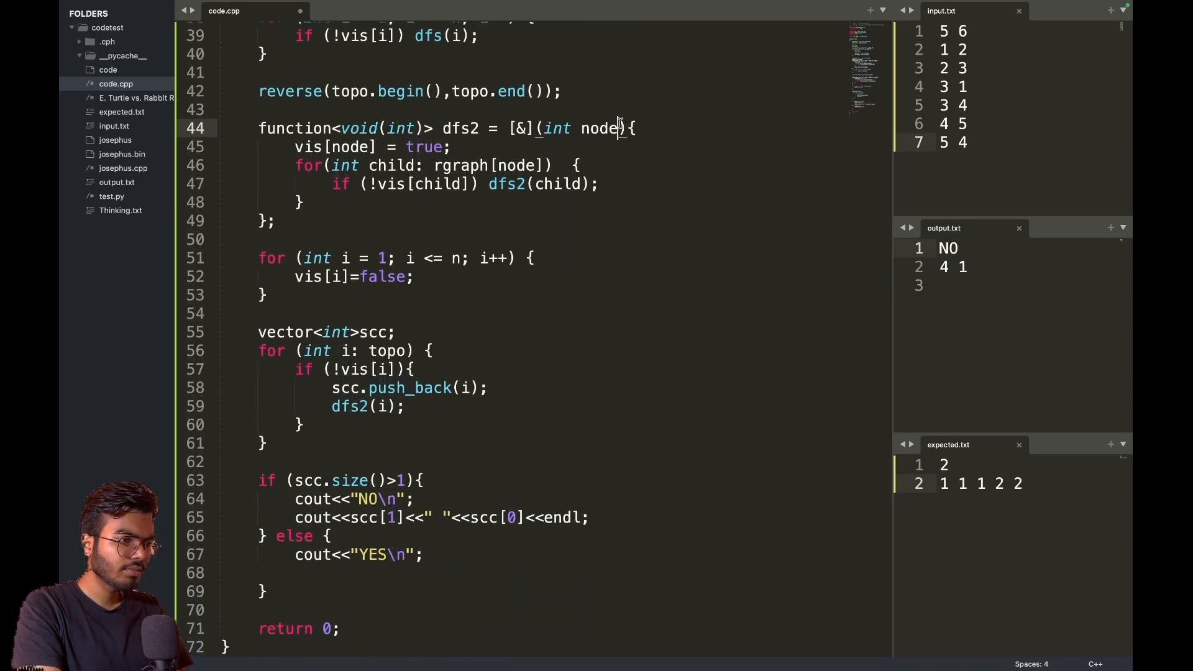
text(, int)
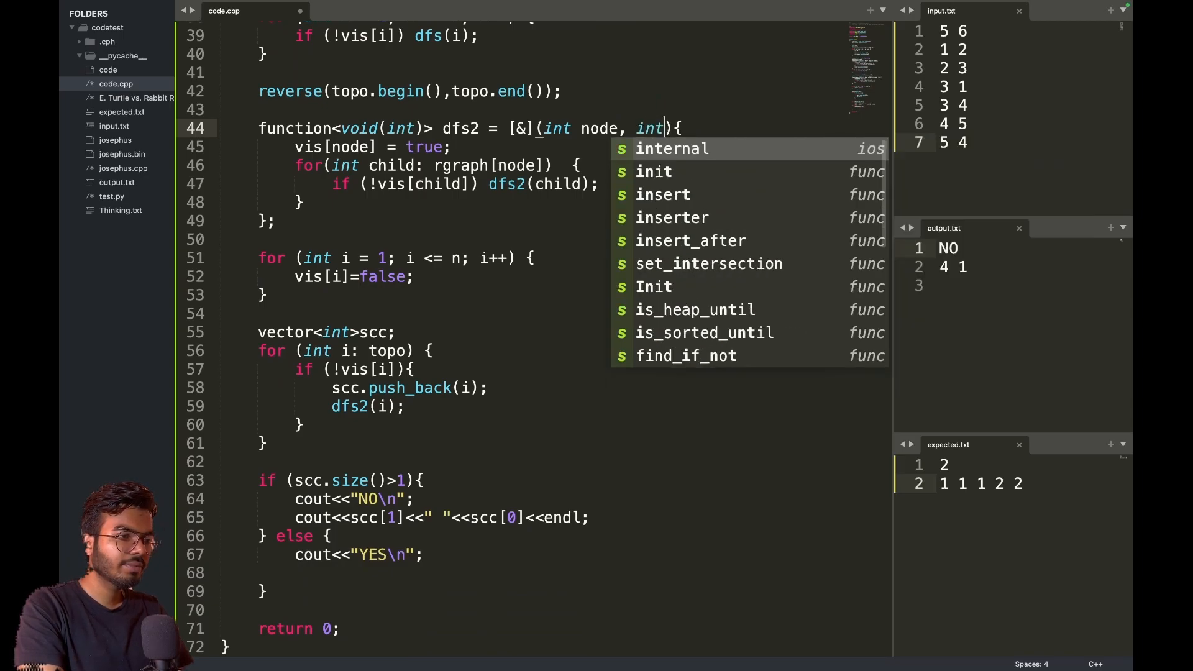
text(color)
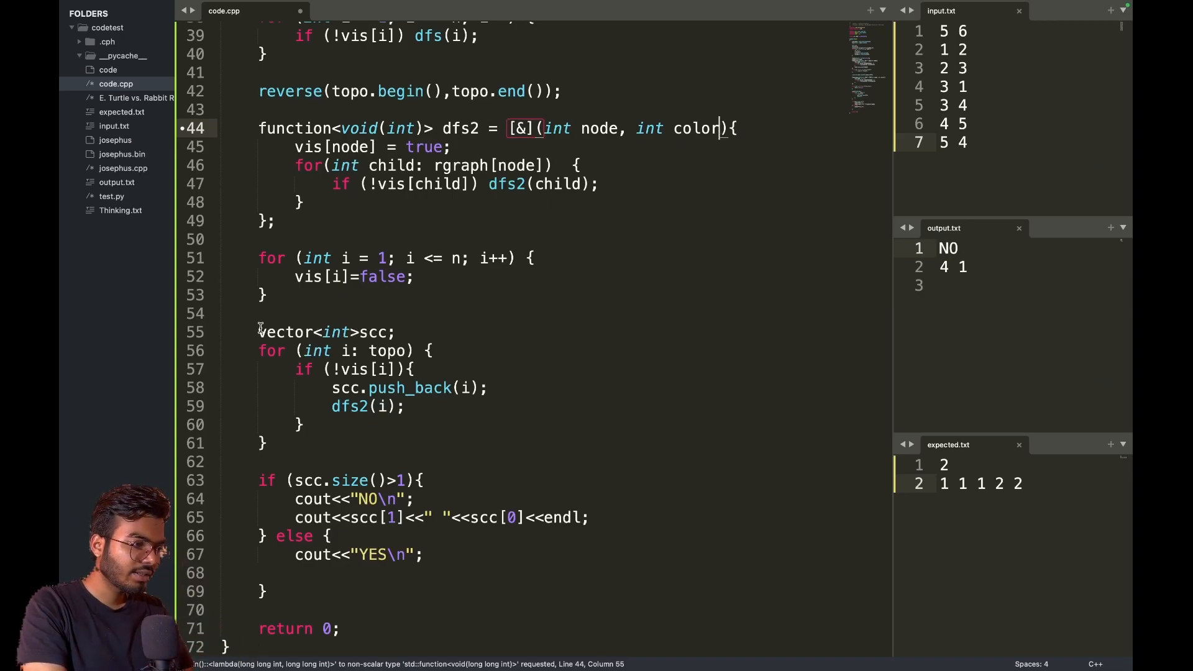
- Declare 'map<int,vector<int>> scc;' after the reversal, followed by a blank line
text(vector<int>scc;)
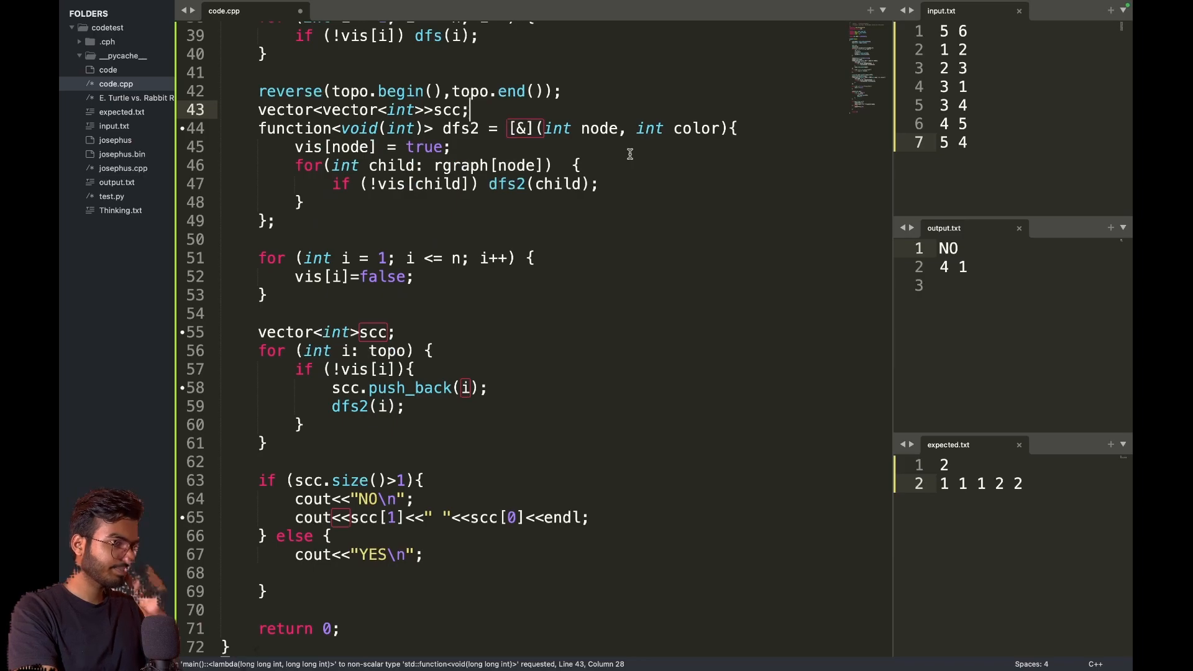
mouse_move(509, 118)
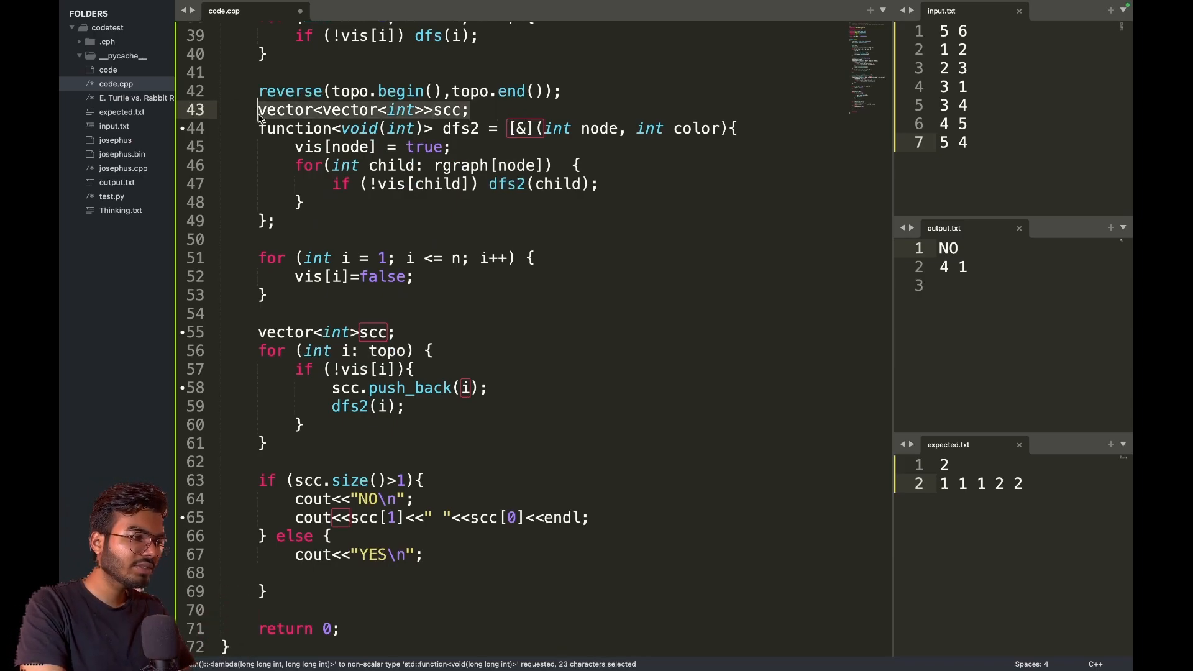
text(map<int,vi)
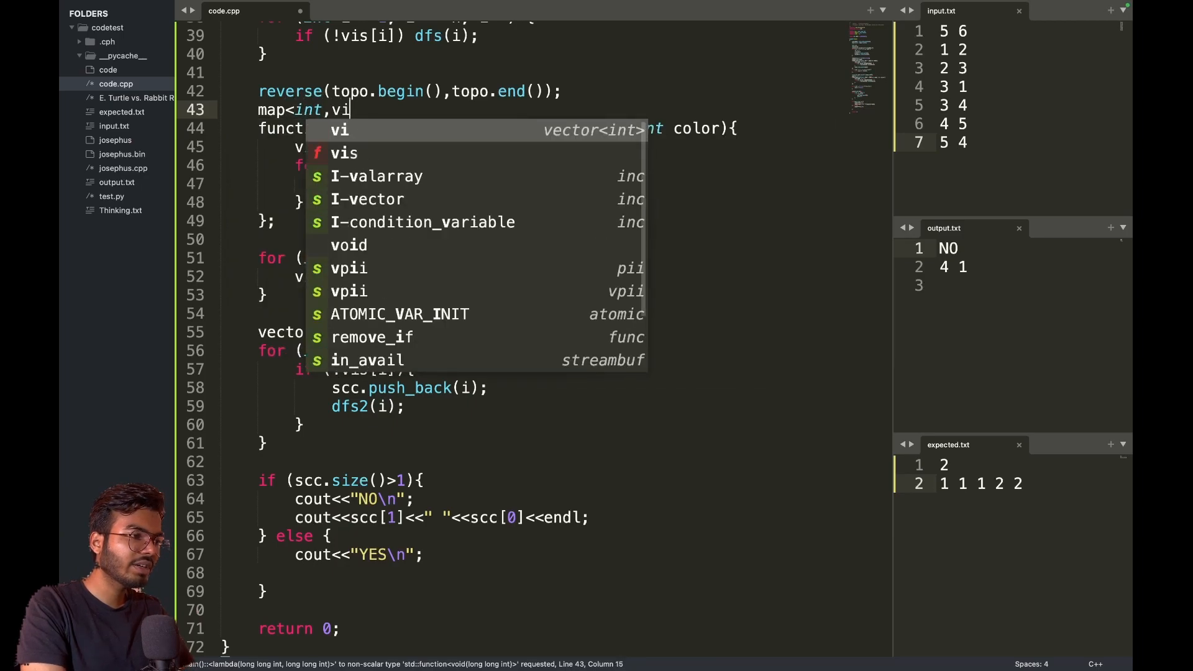
text(vector<int>> scc;)
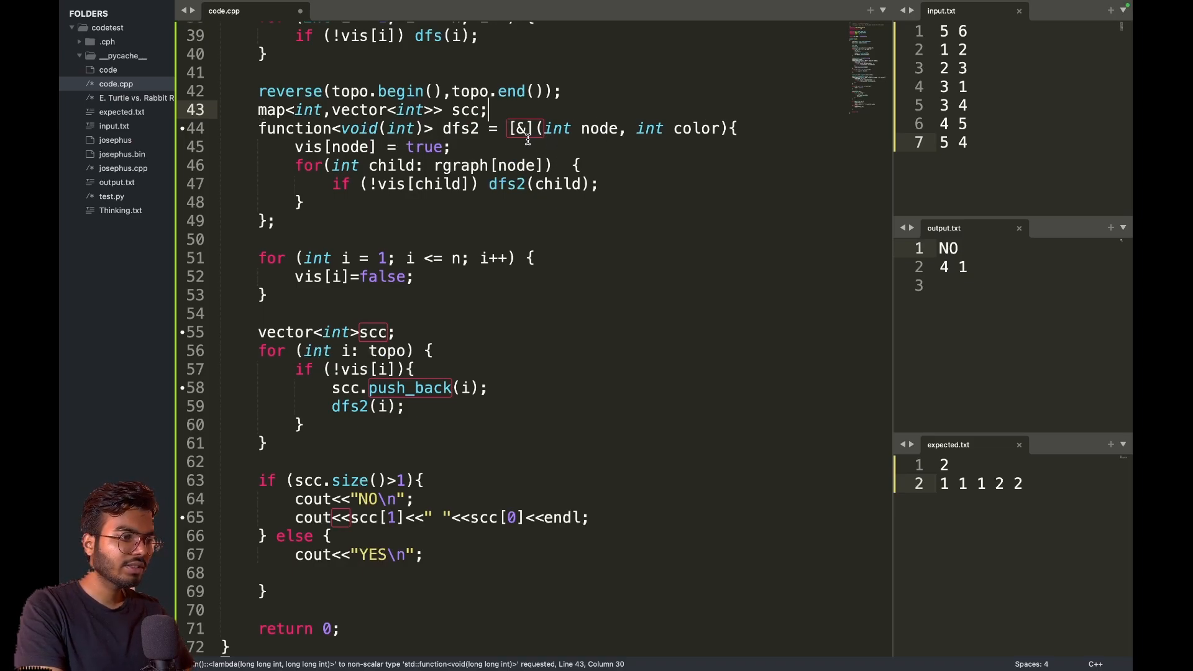
key(enter)
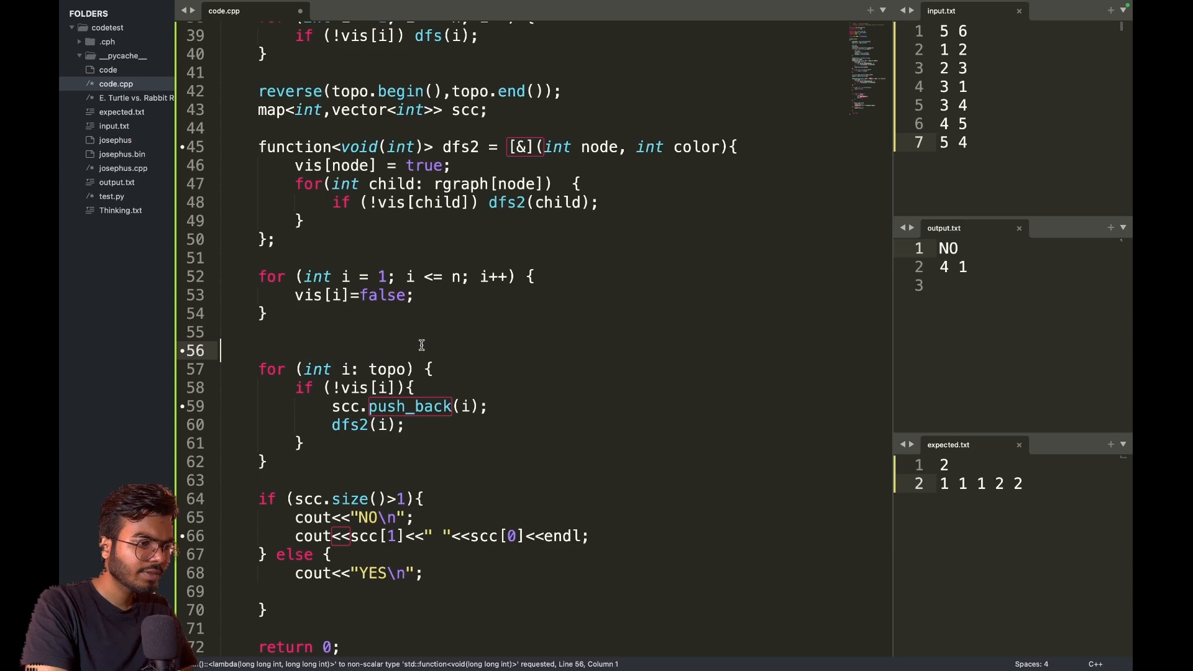
- Make dfs2's recursive call pass color, as dfs2(child, color)
key(Backspace)
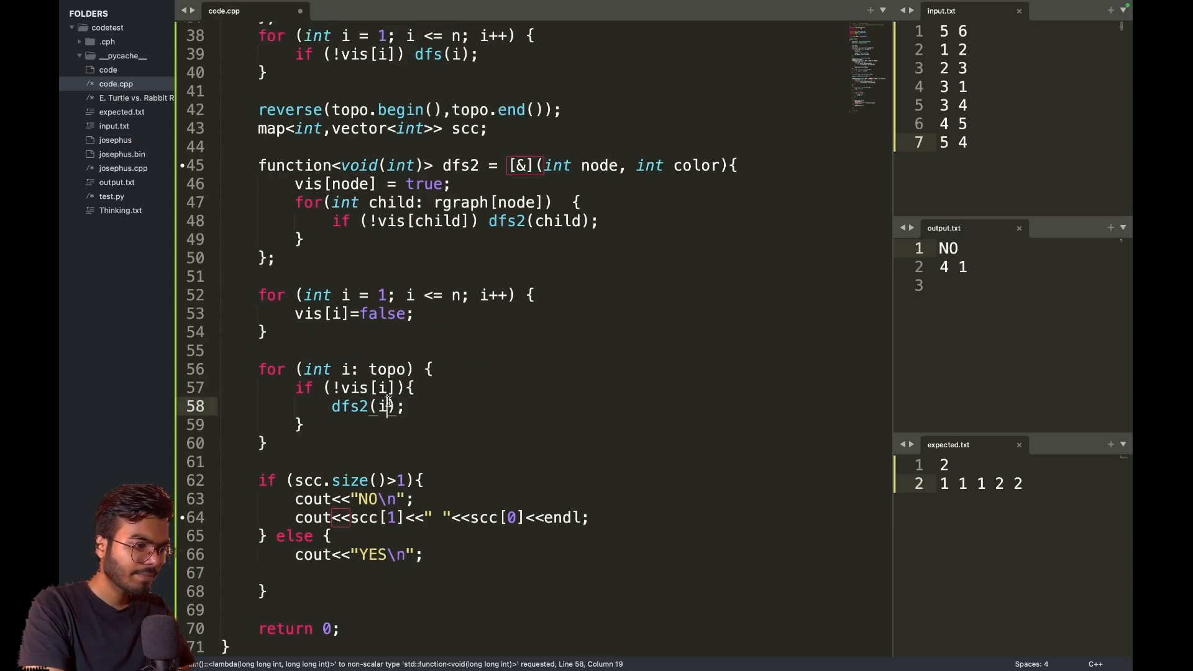
text(,i)
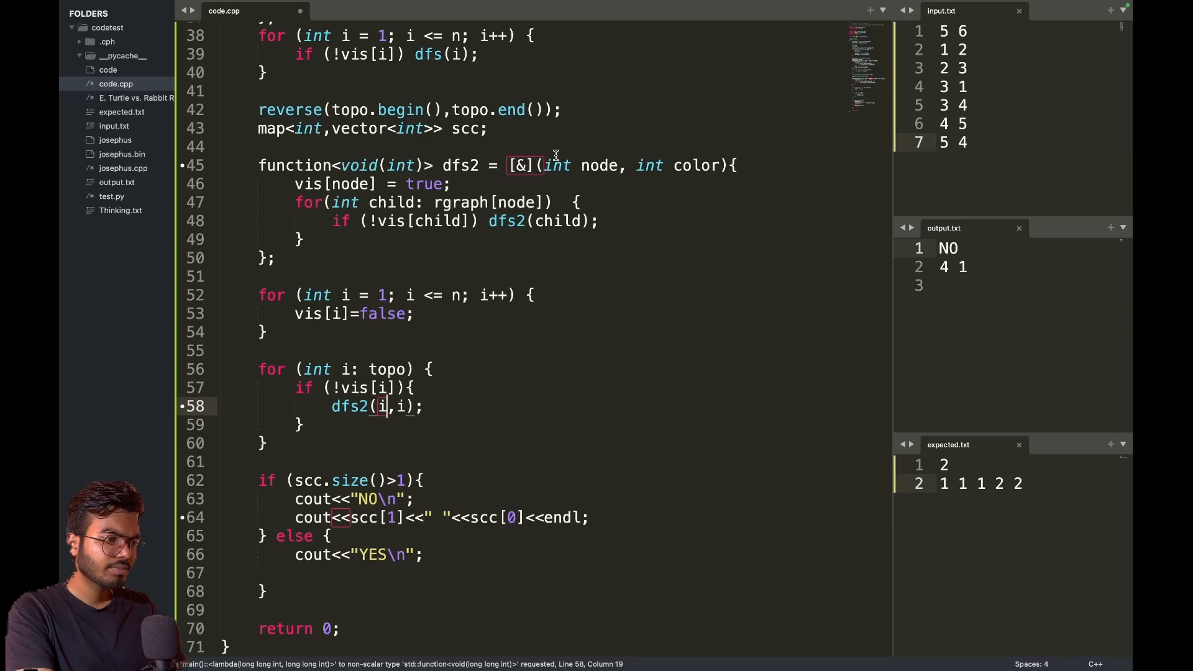
text(,int)
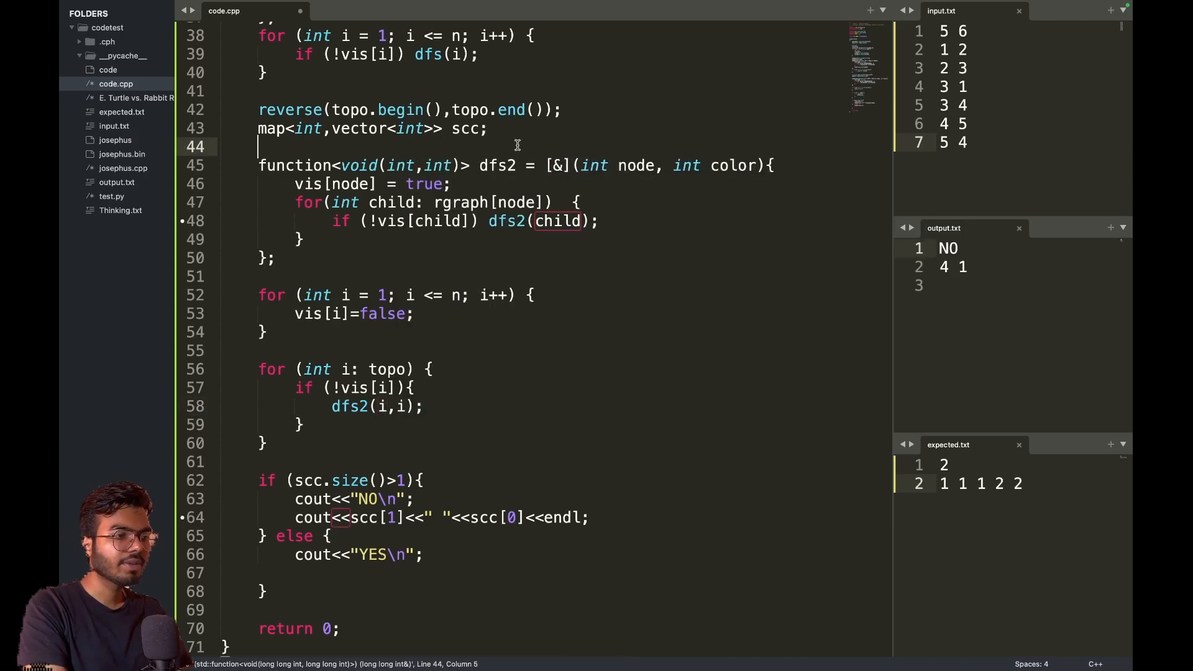
text(,)
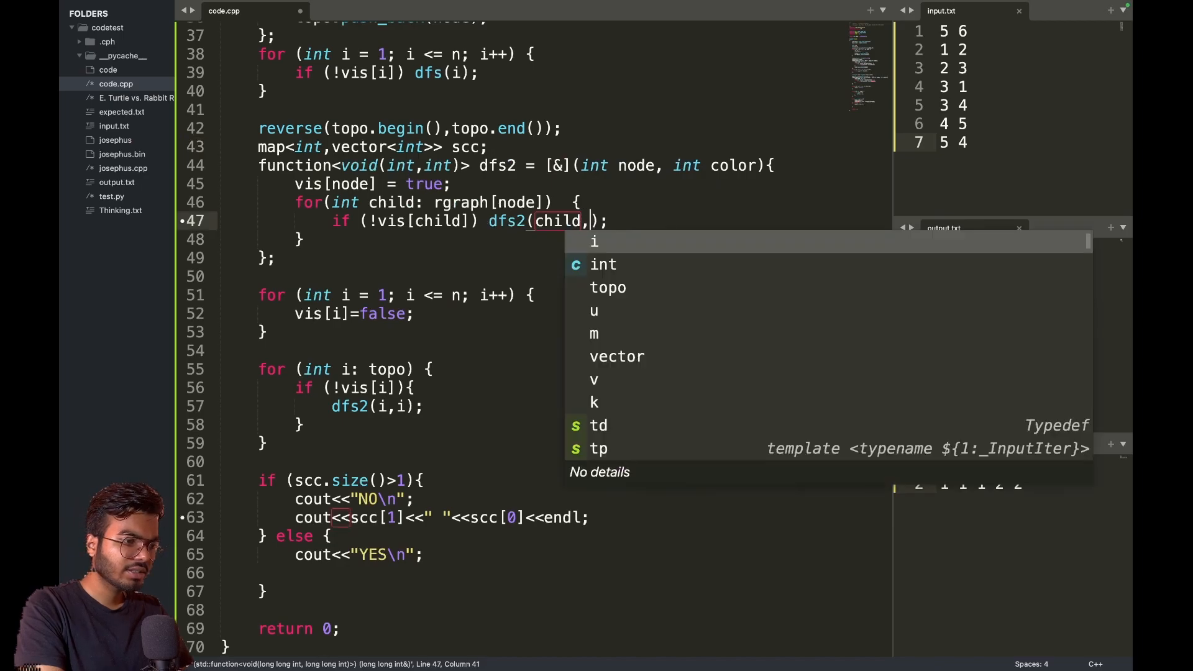
text(color)
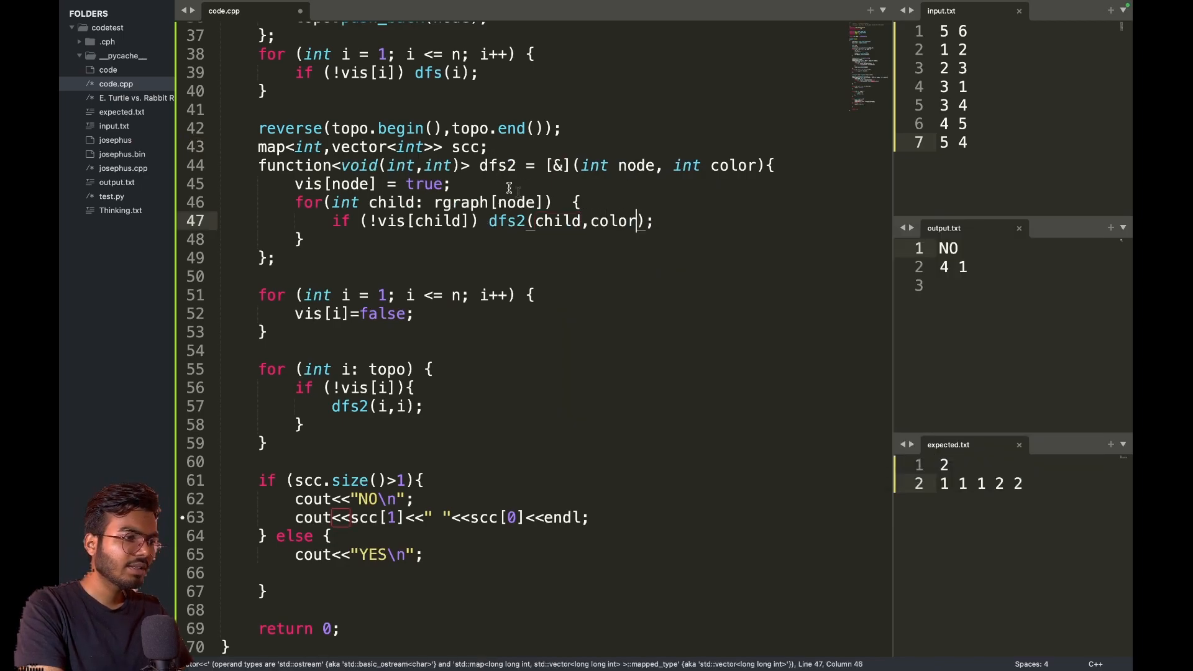
- Add scc[color].push_back(node); after marking the node visited
key(enter)
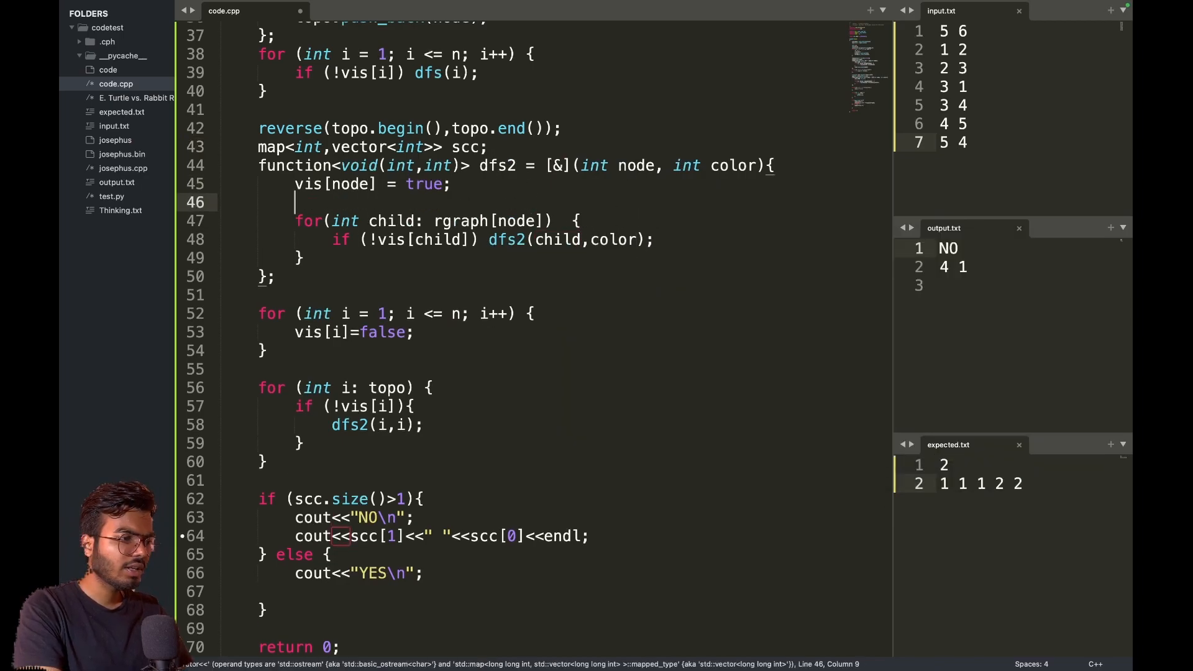
text(scc[color].push_back)
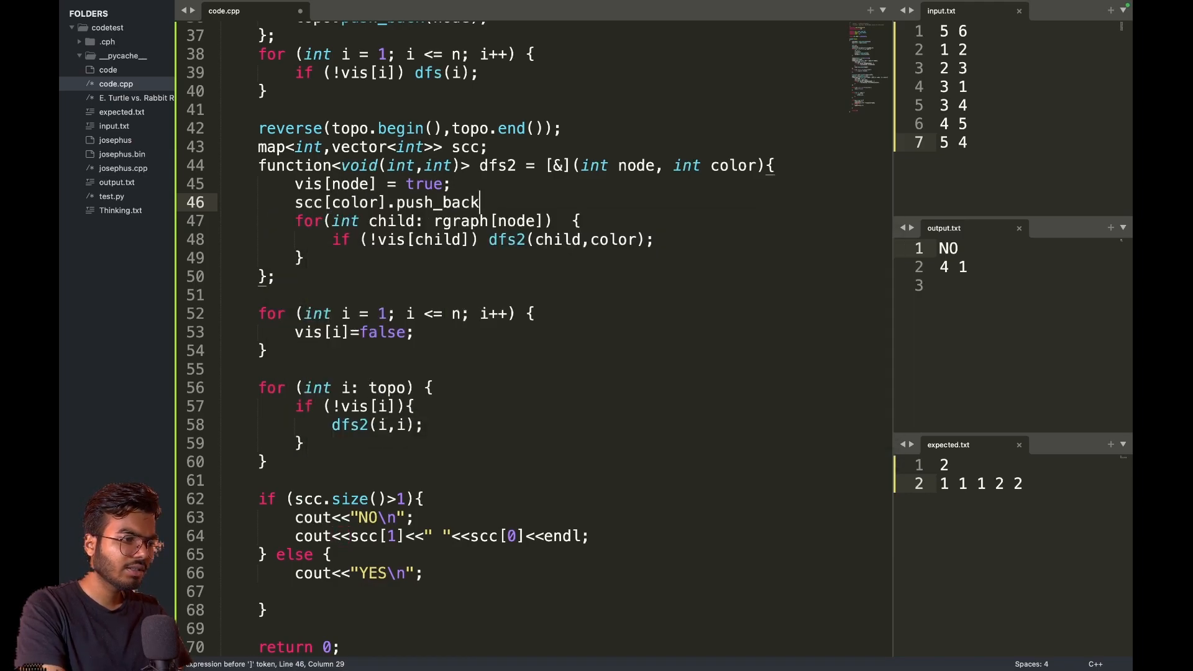
text((node);)
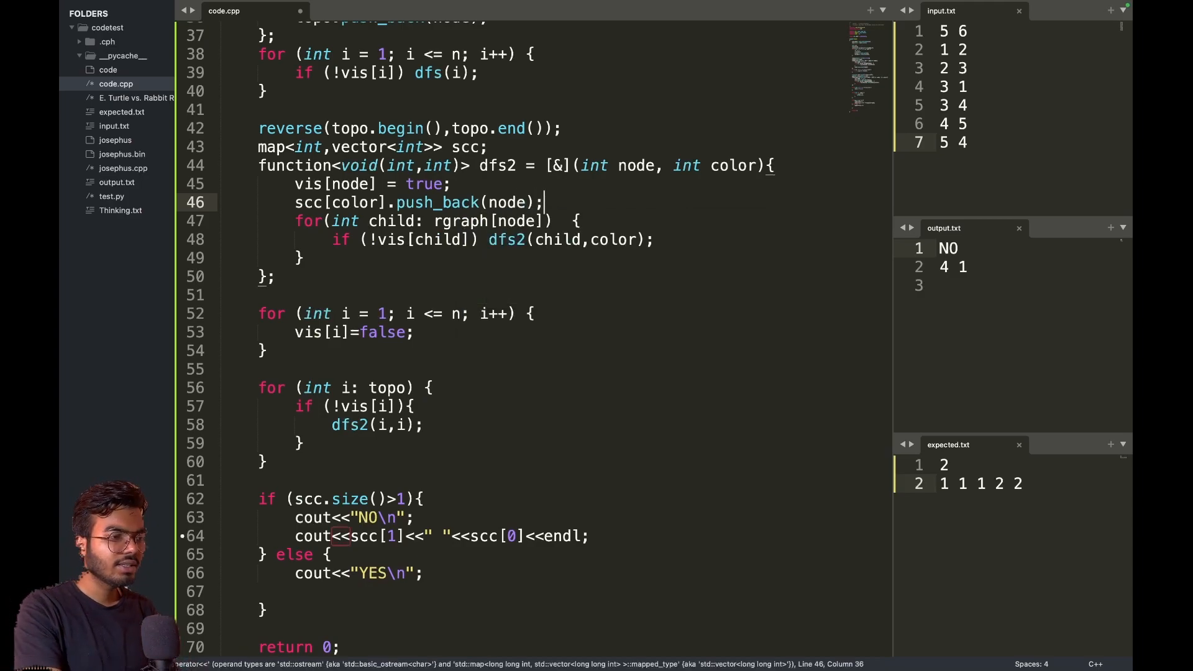
mouse_move(515, 150)
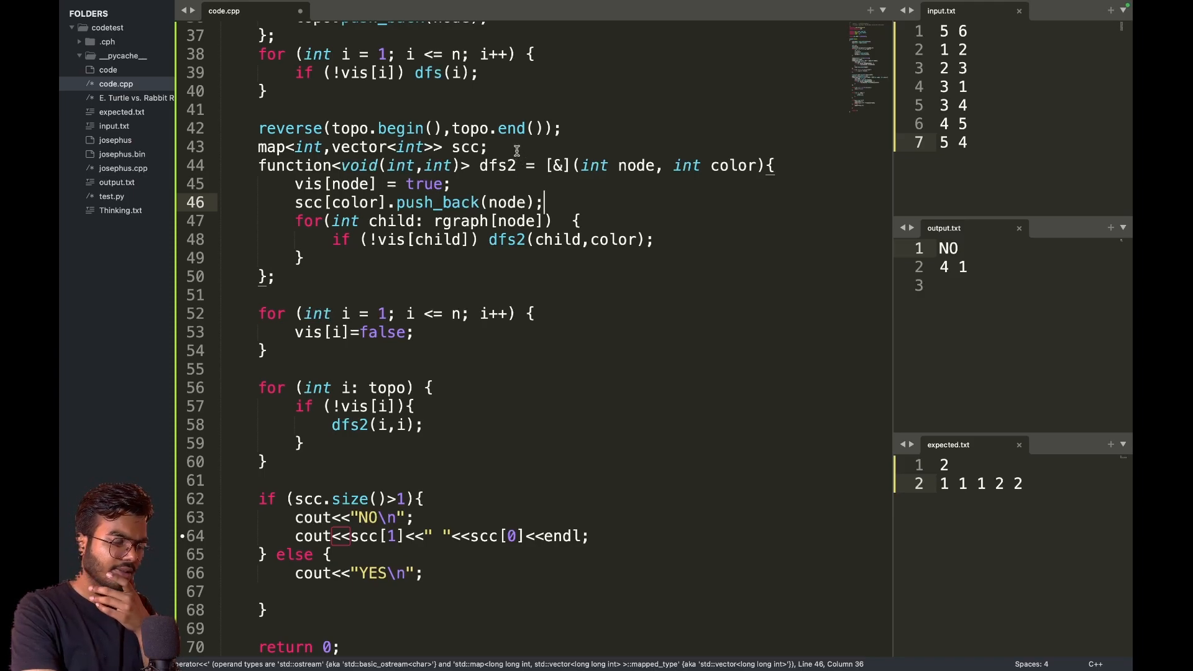
mouse_move(514, 146)
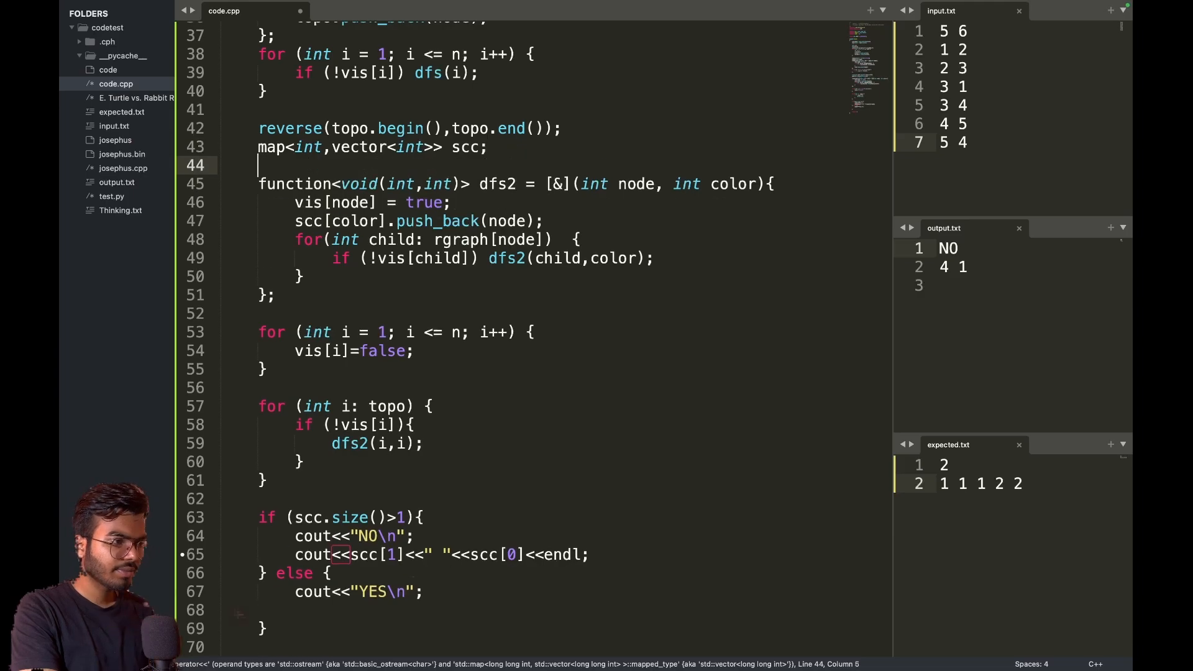
- Delete the NO/YES printing block and add a debug() call after the component loop
text(v)
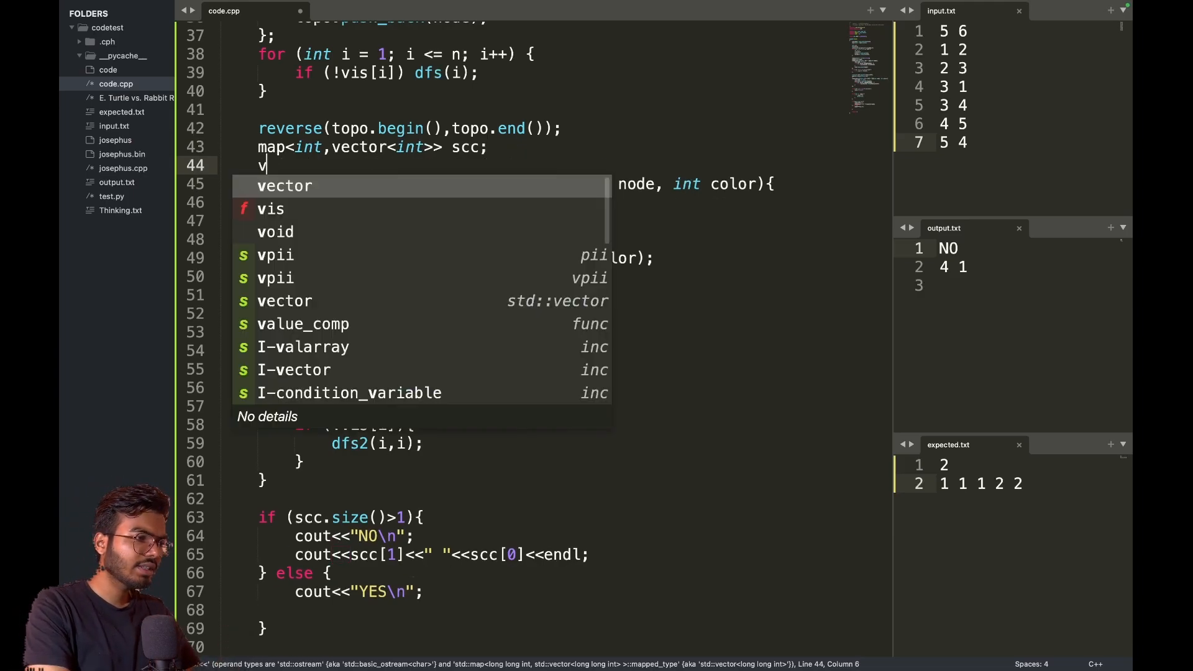
text(ector<int>)
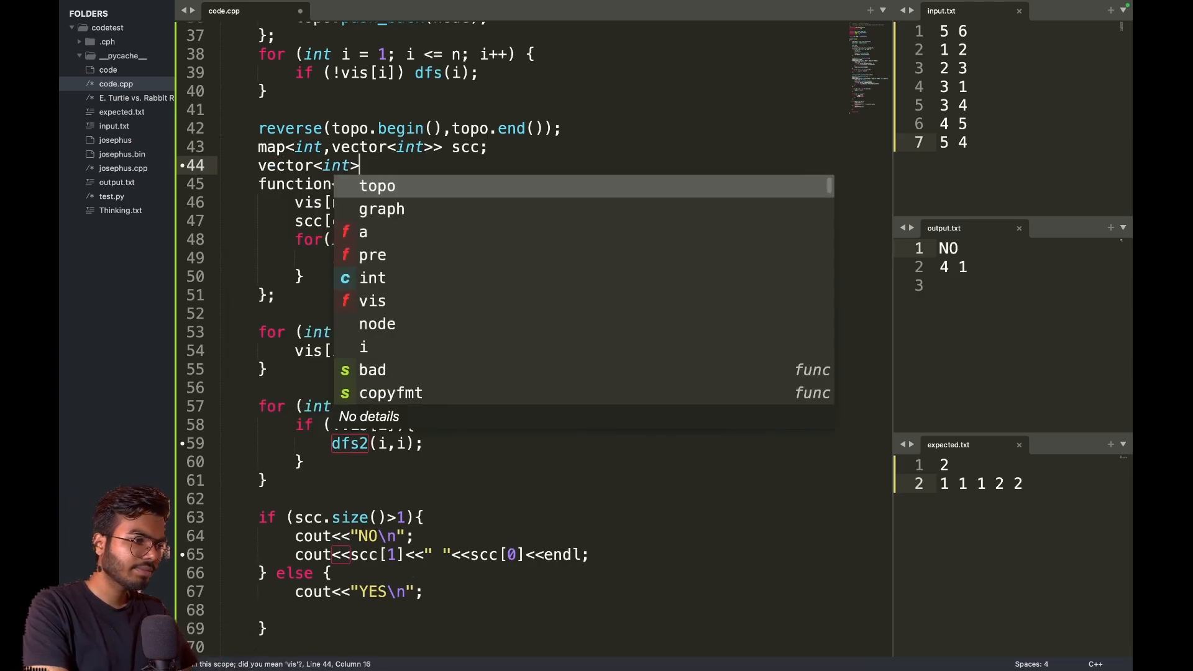
text(co)
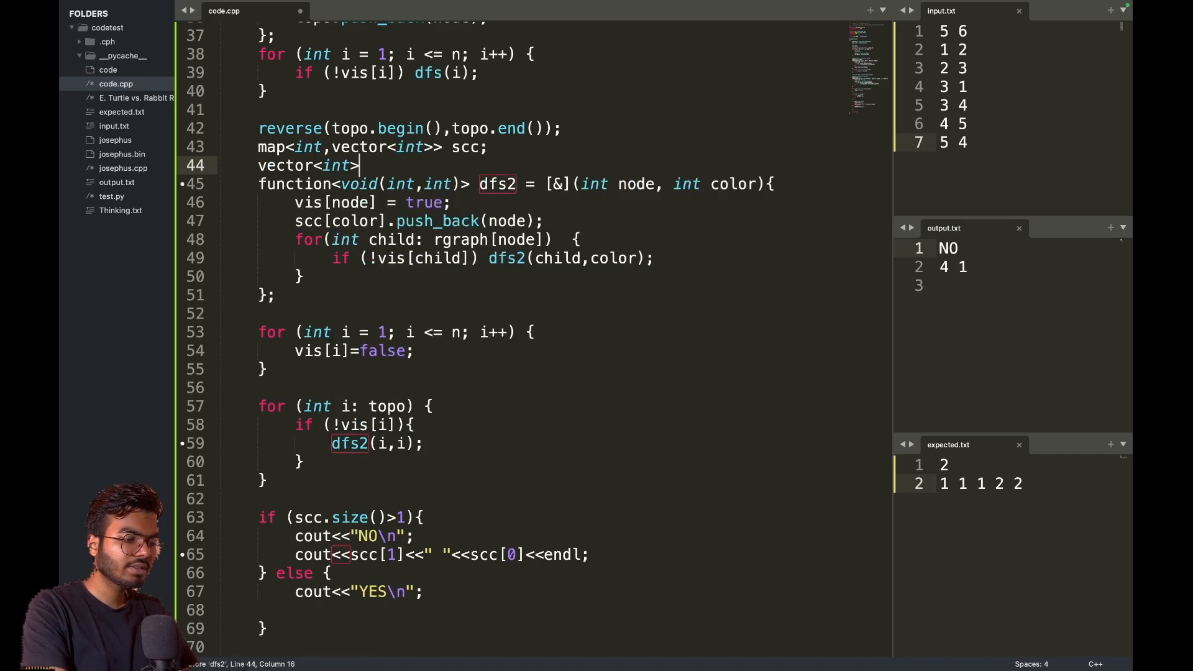
text(kingdon)
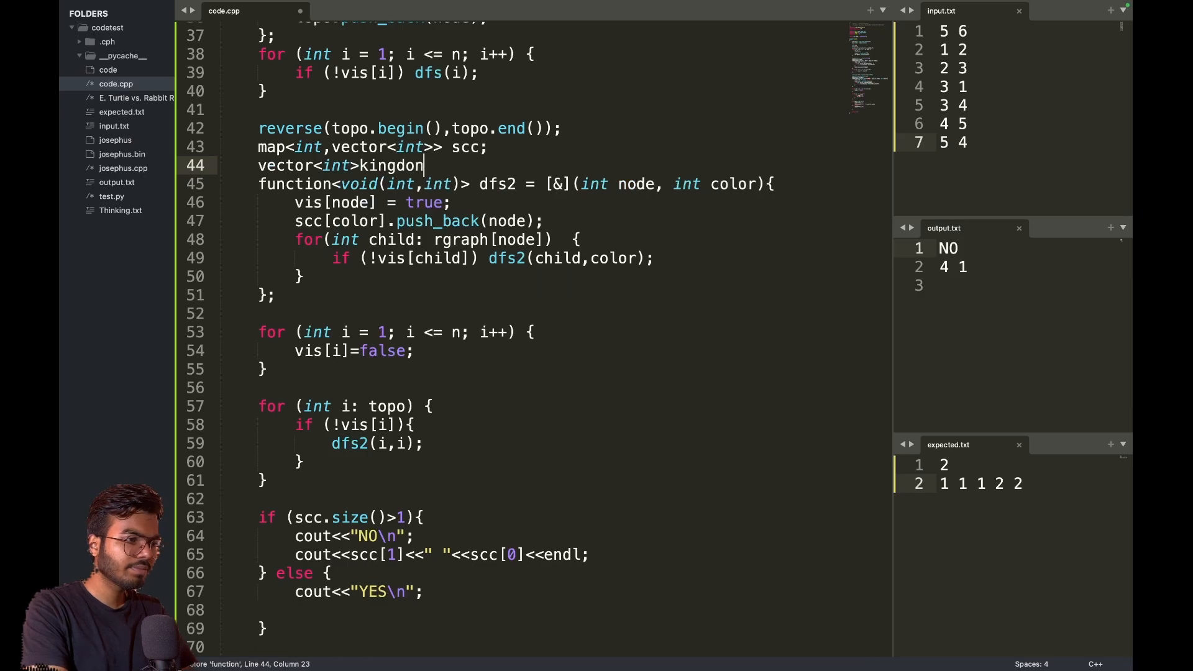
text((+))
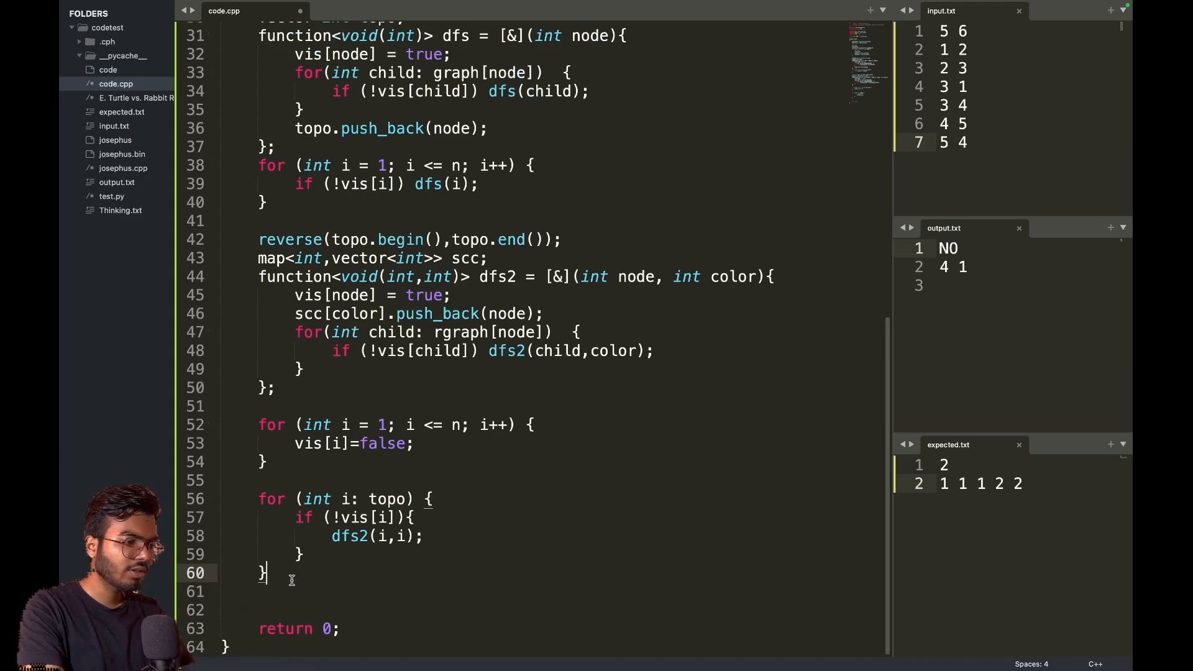
text(debug())
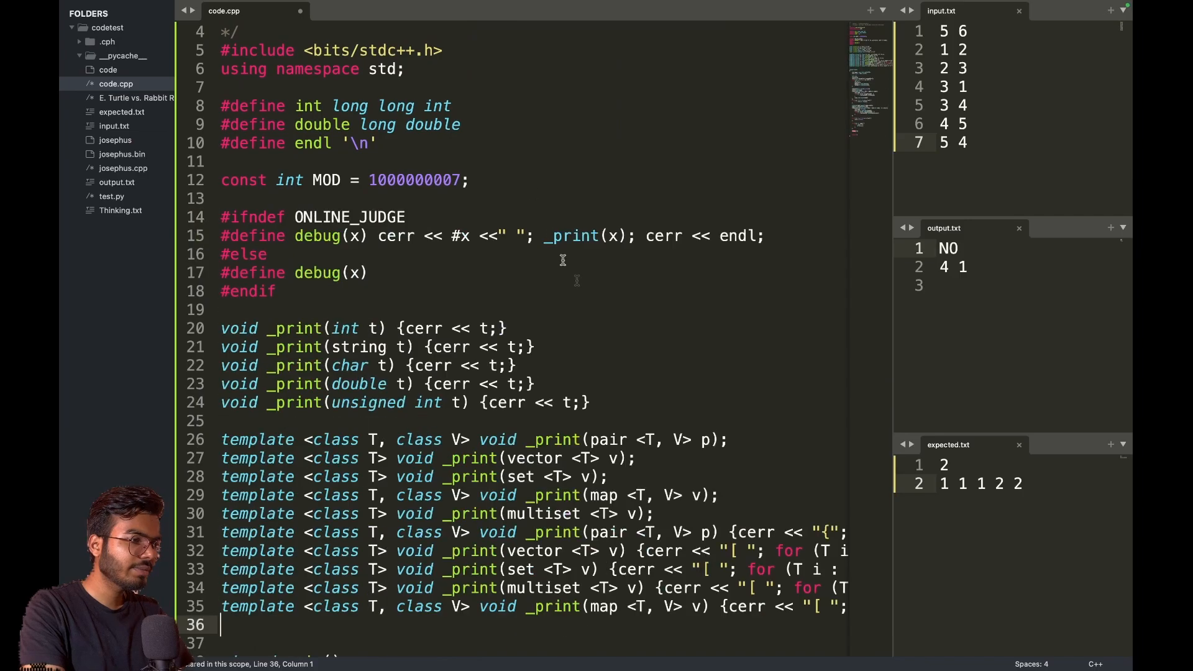
- Run the code, check components {1,3,2} and {4,5}, and remove the scc map line
scroll(down, 3)
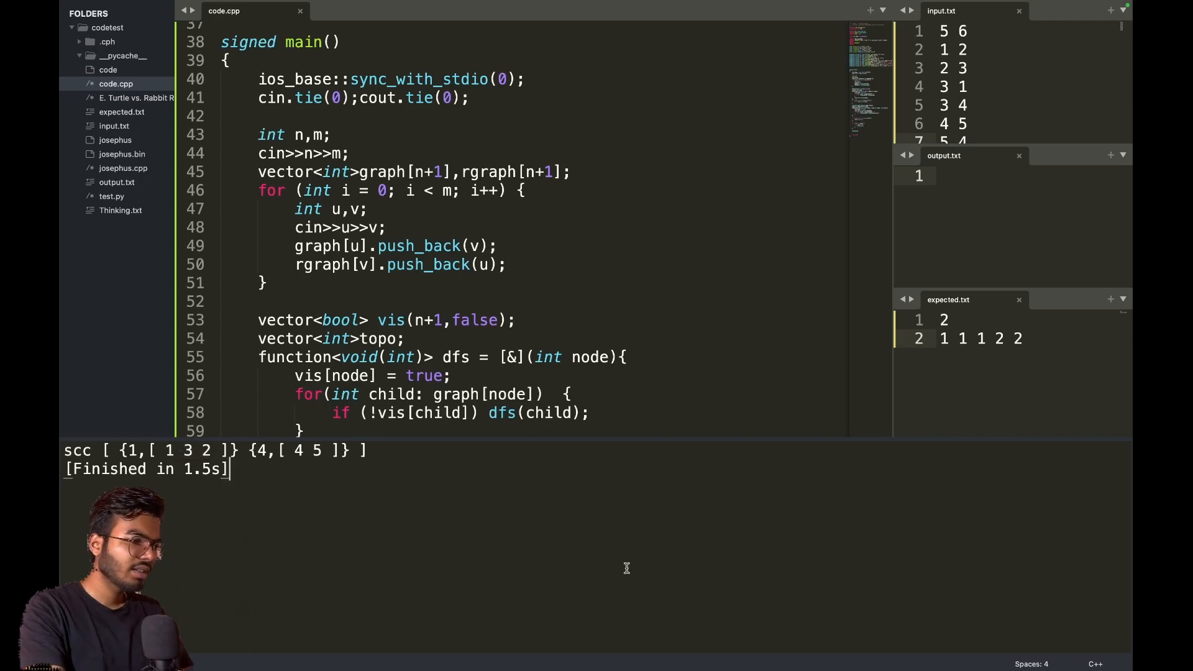
scroll(down, 3)
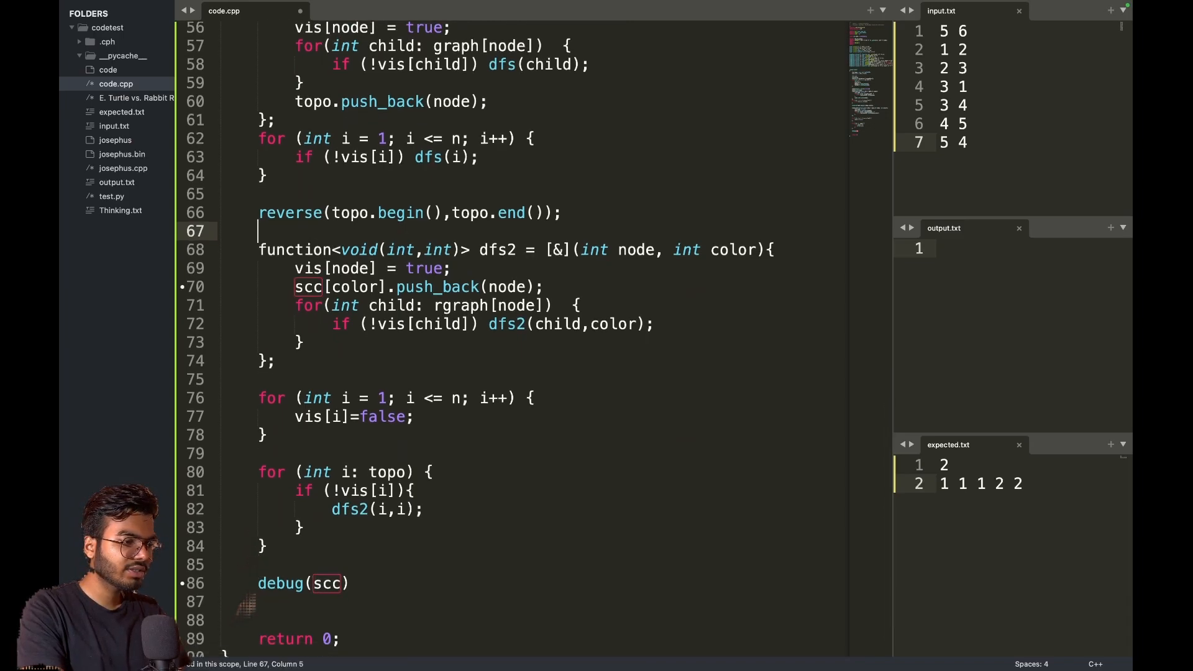
- Declare vector<int> scc(n+1, 0); before dfs2
text(vis)
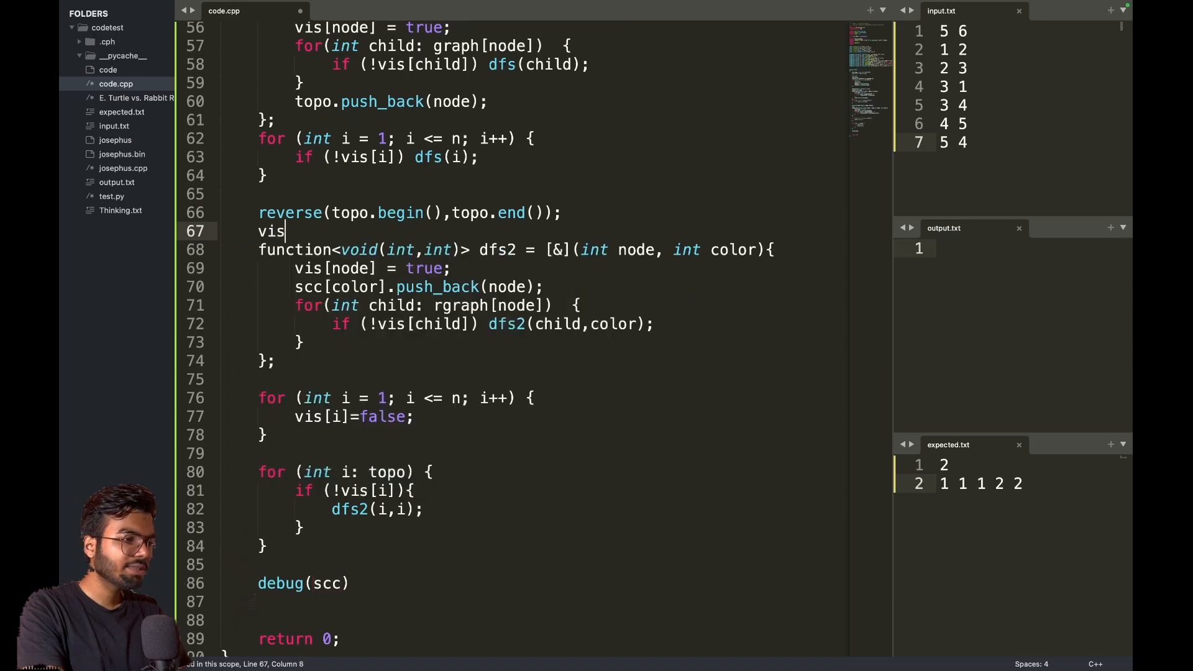
text(ector<int>s)
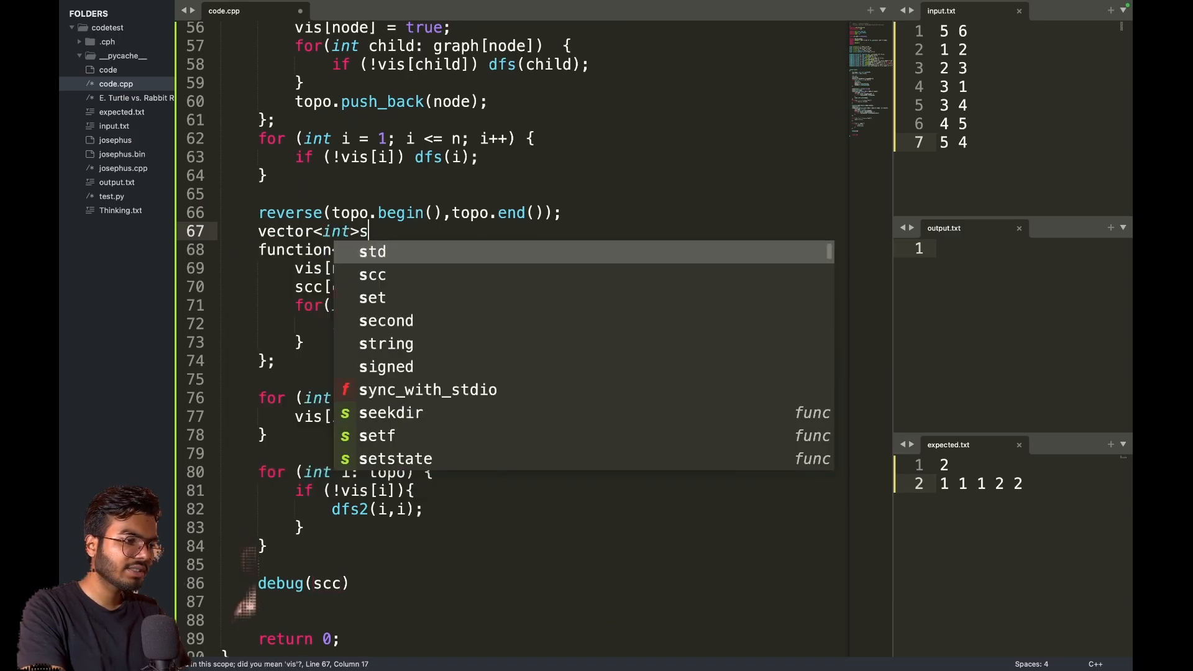
text(cc(n+1,)
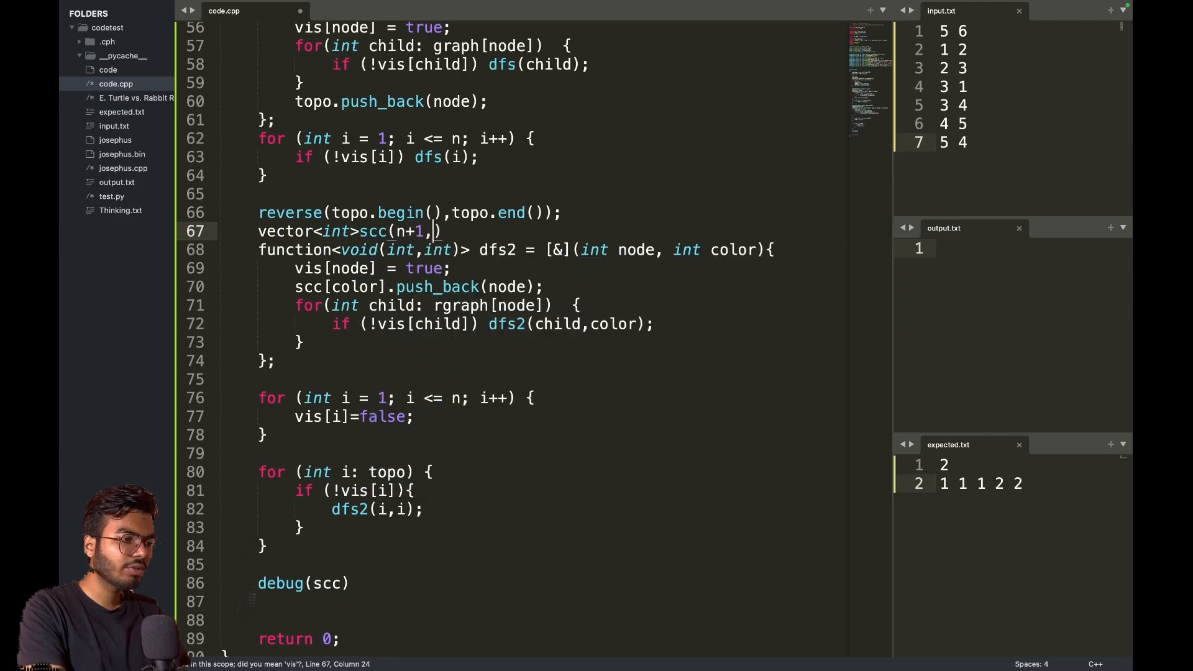
text(0);)
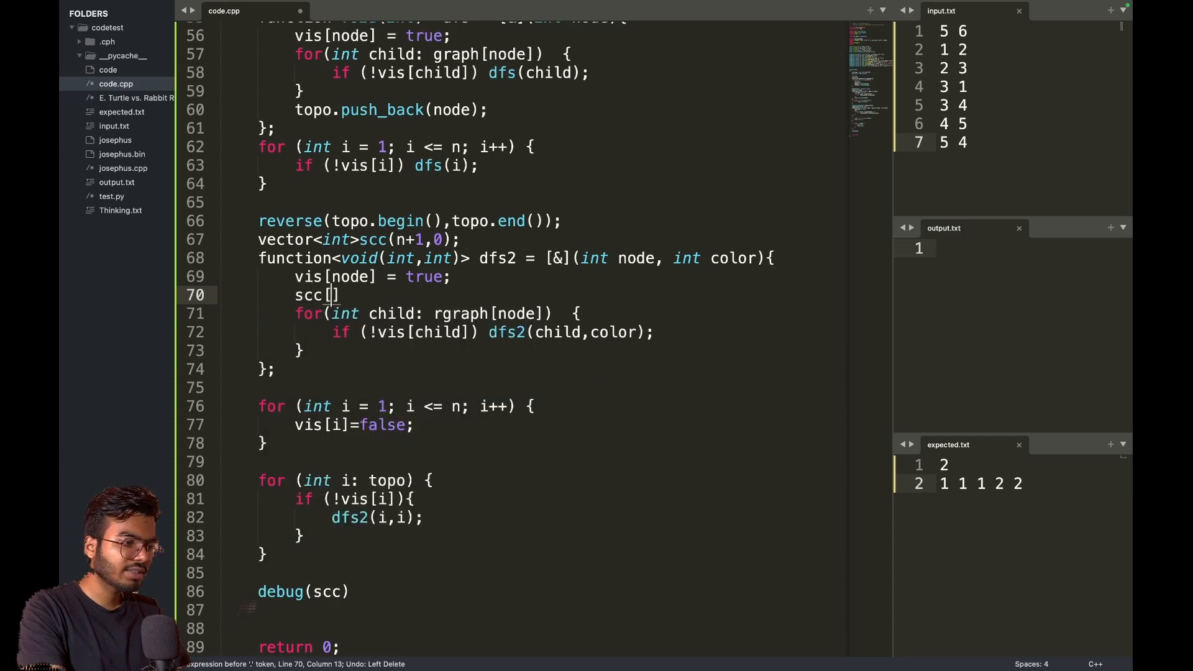
- Change dfs2's body to scc[node]=color; and pick the build system to run it
text(node]=)
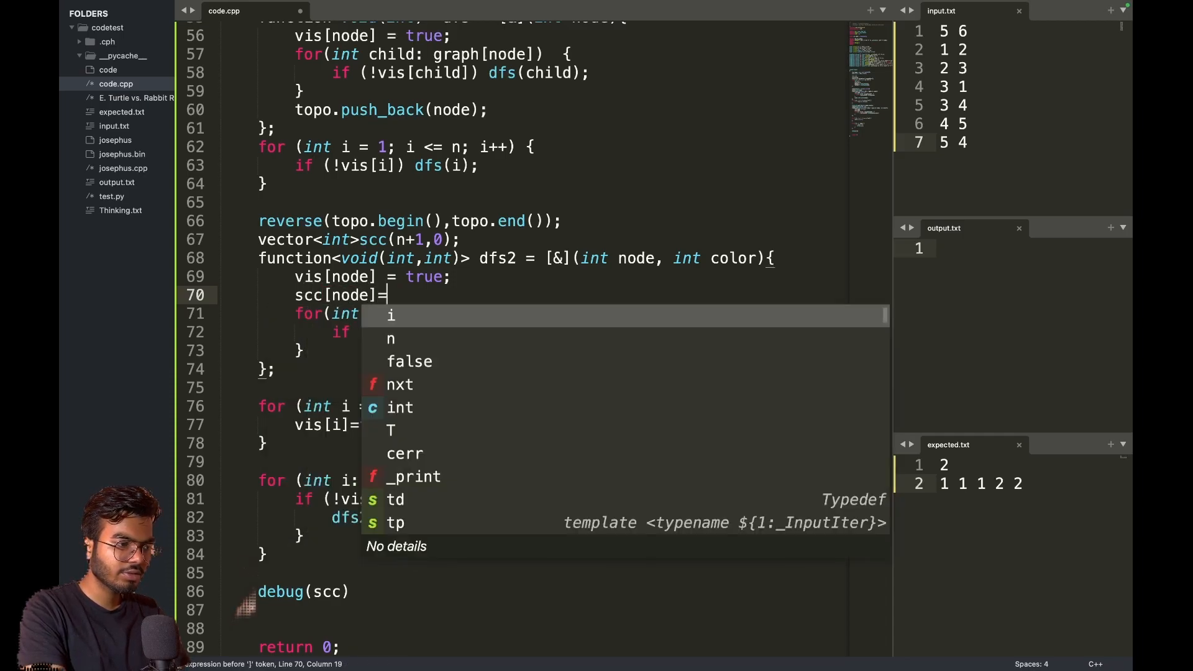
text(color;)
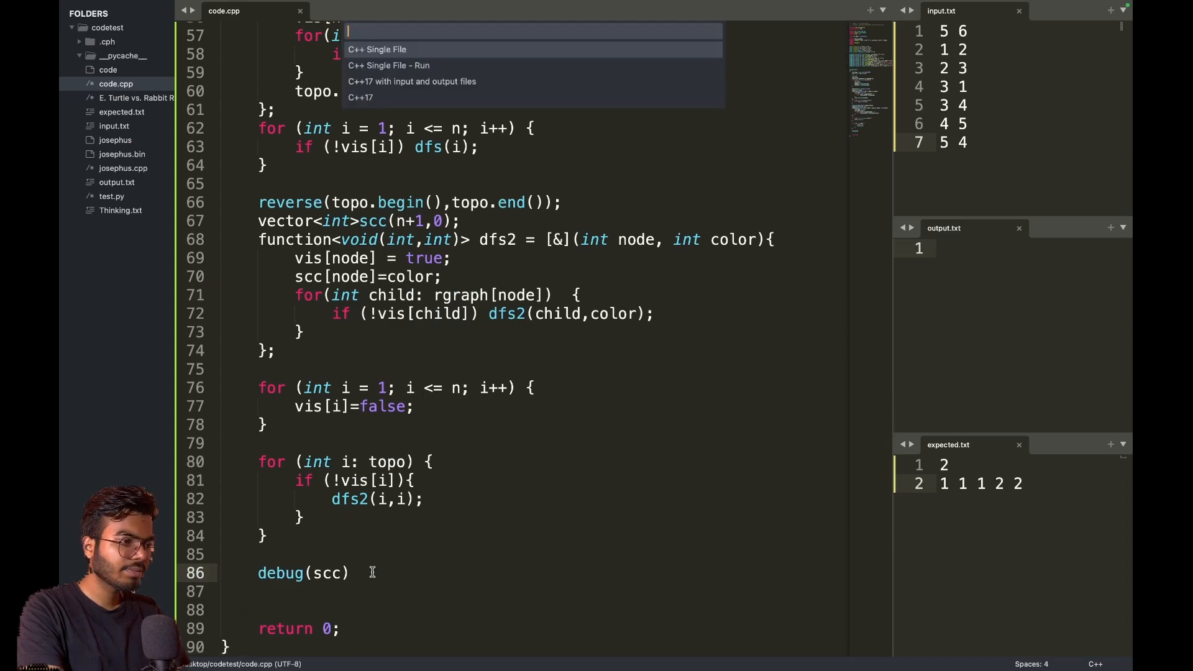
click(387, 65)
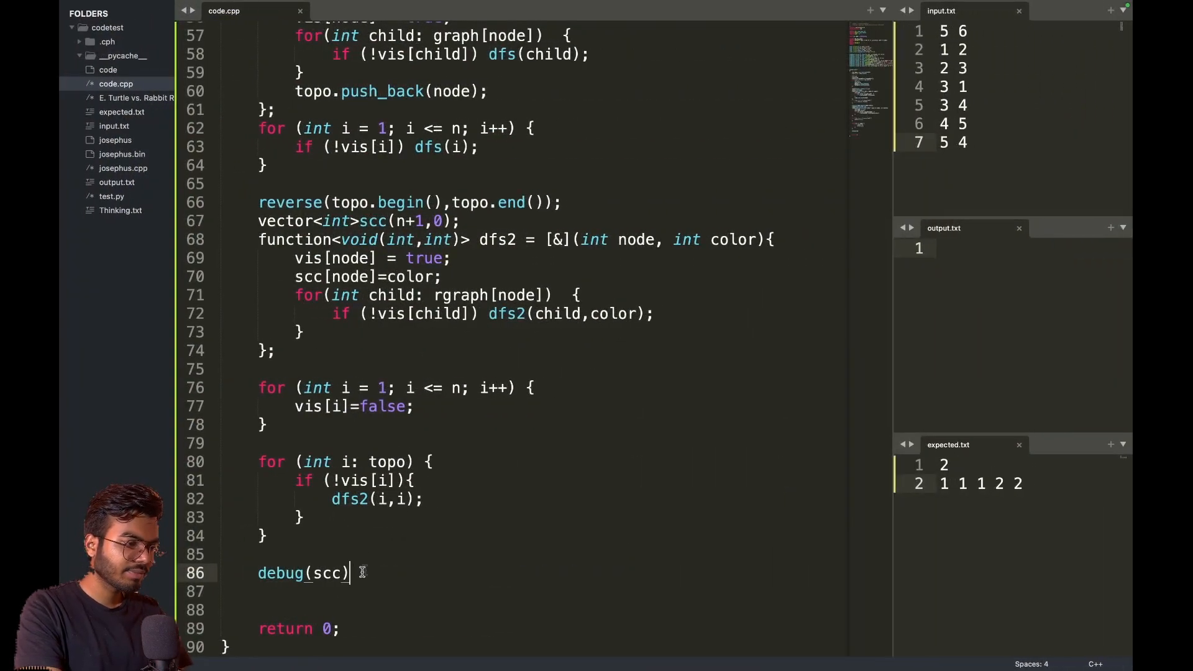
click(561, 203)
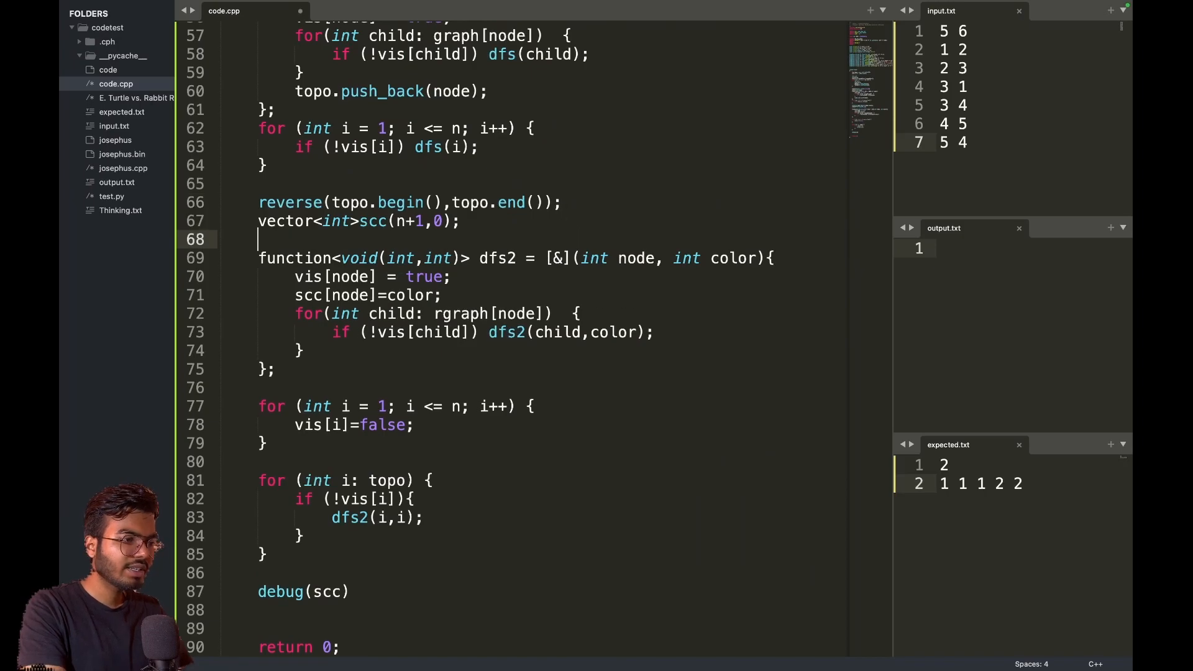
- Declare a color counter starting at 1 and call dfs2(i, color++) for each root
text(int)
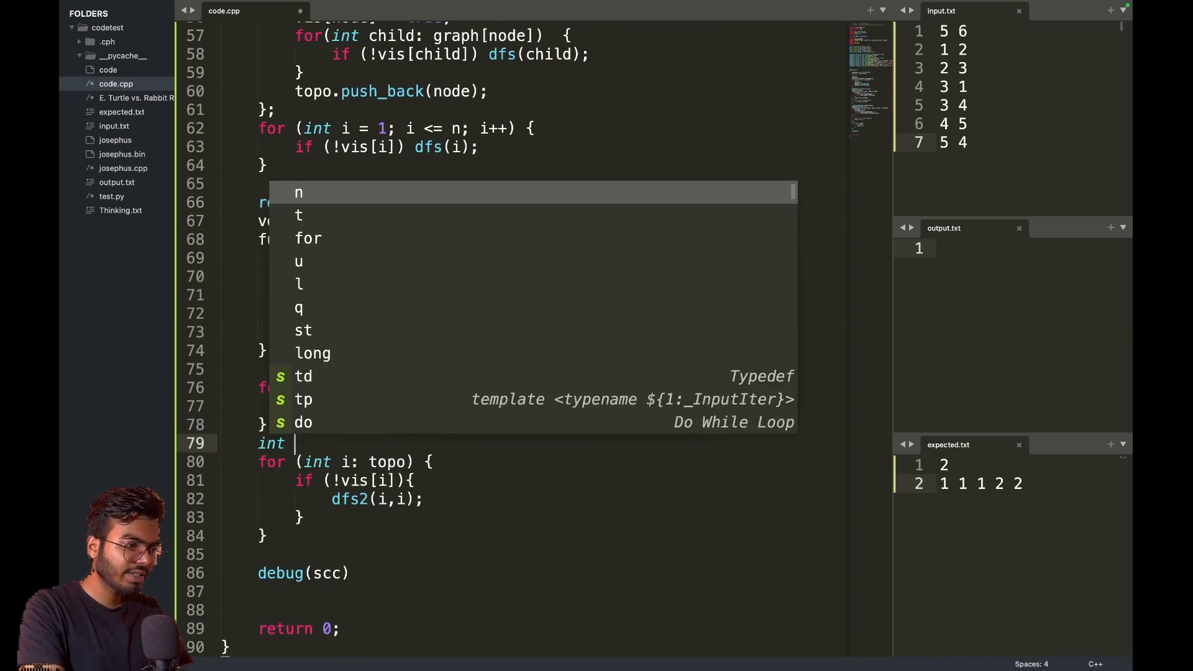
text(color = 0;)
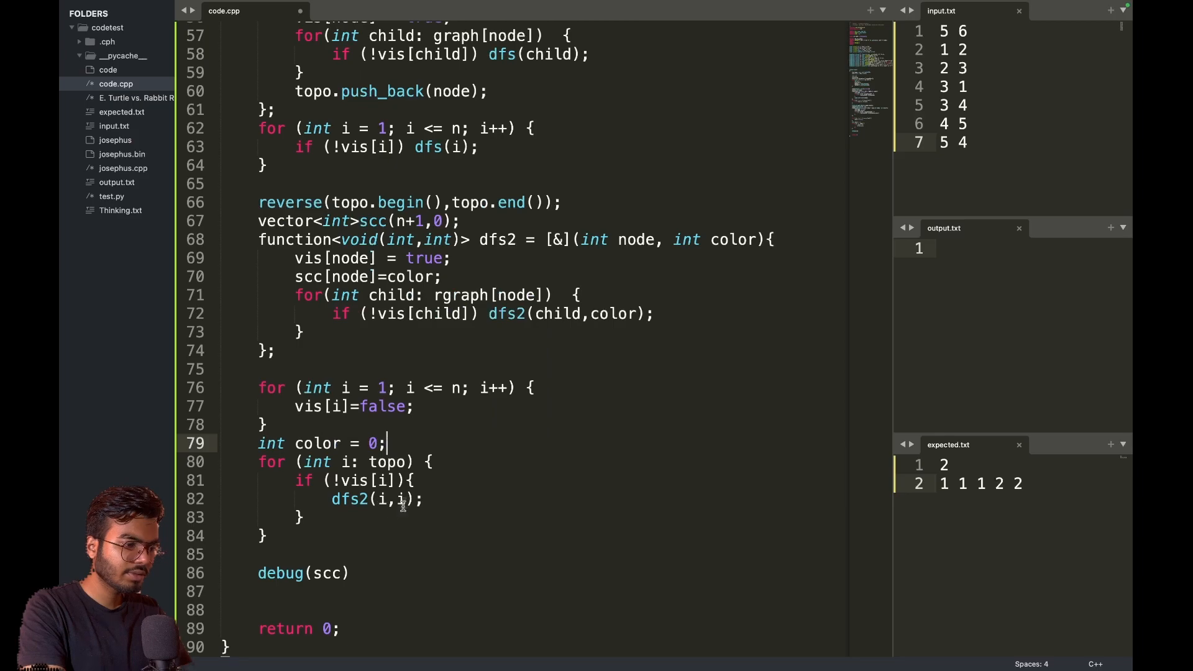
key(Backspace)
text(1)
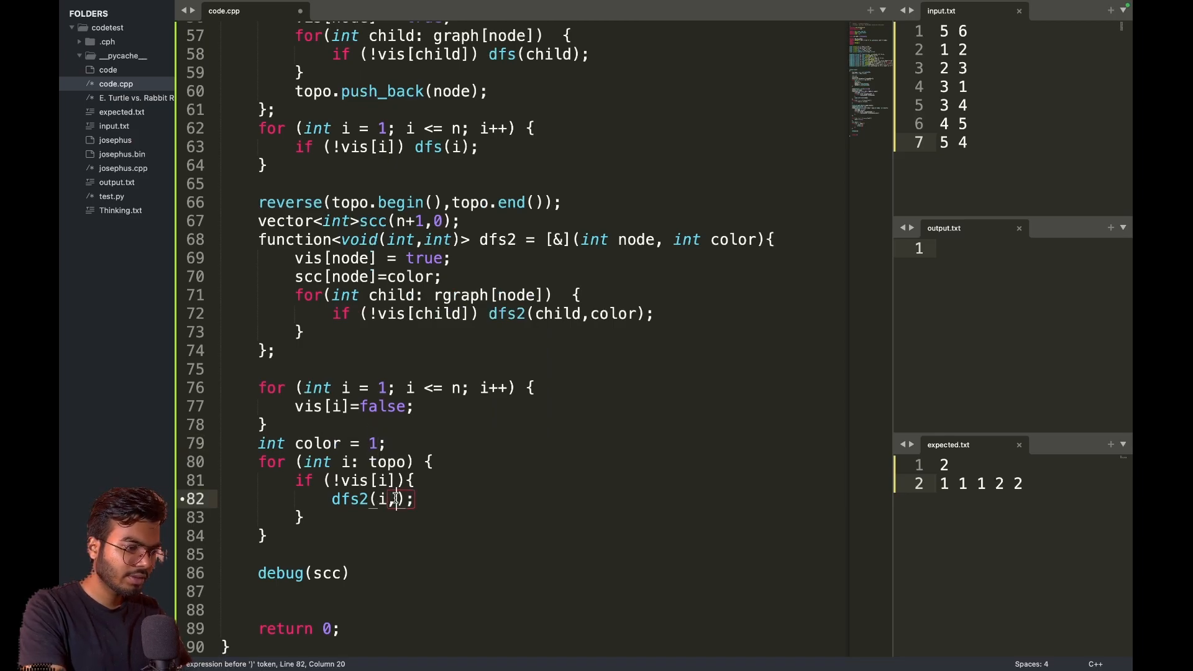
text(color++)
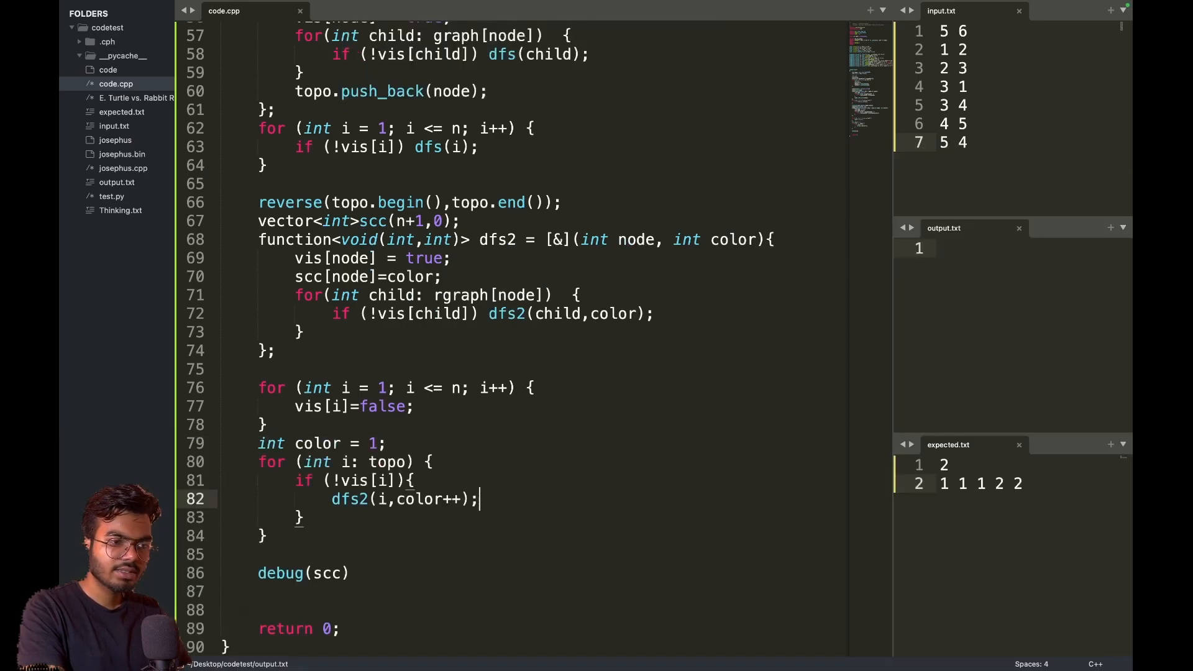
mouse_move(621, 439)
text(int c)
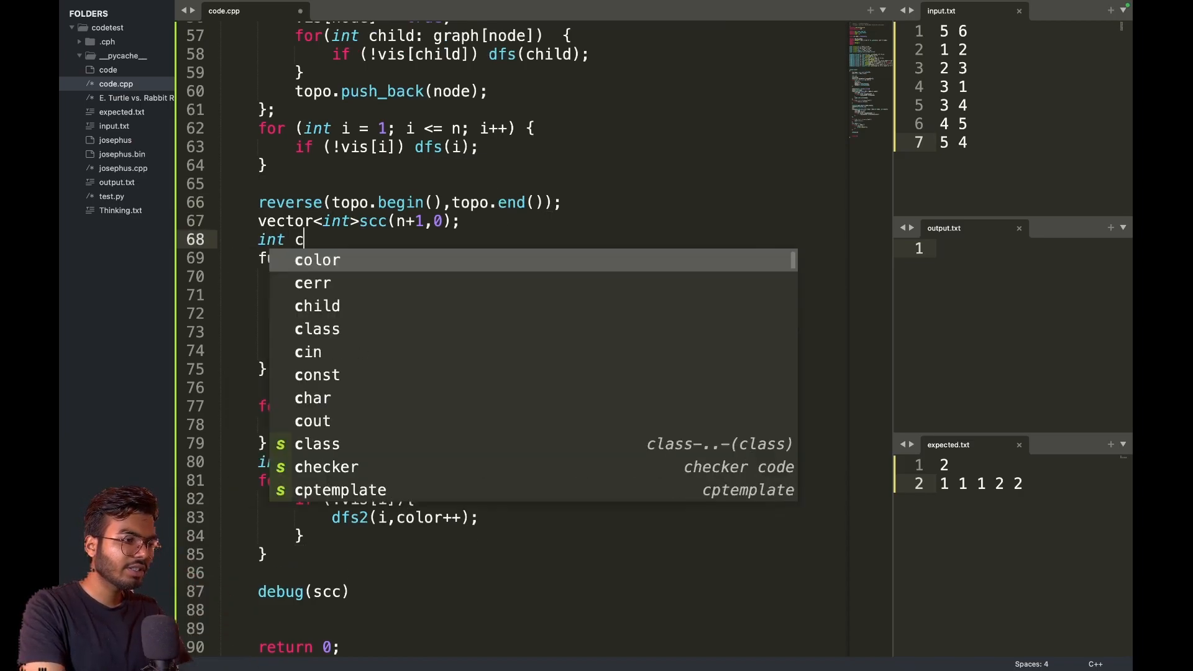
- Declare int count = 0; and increment it for each new component
text(ount = 0;)
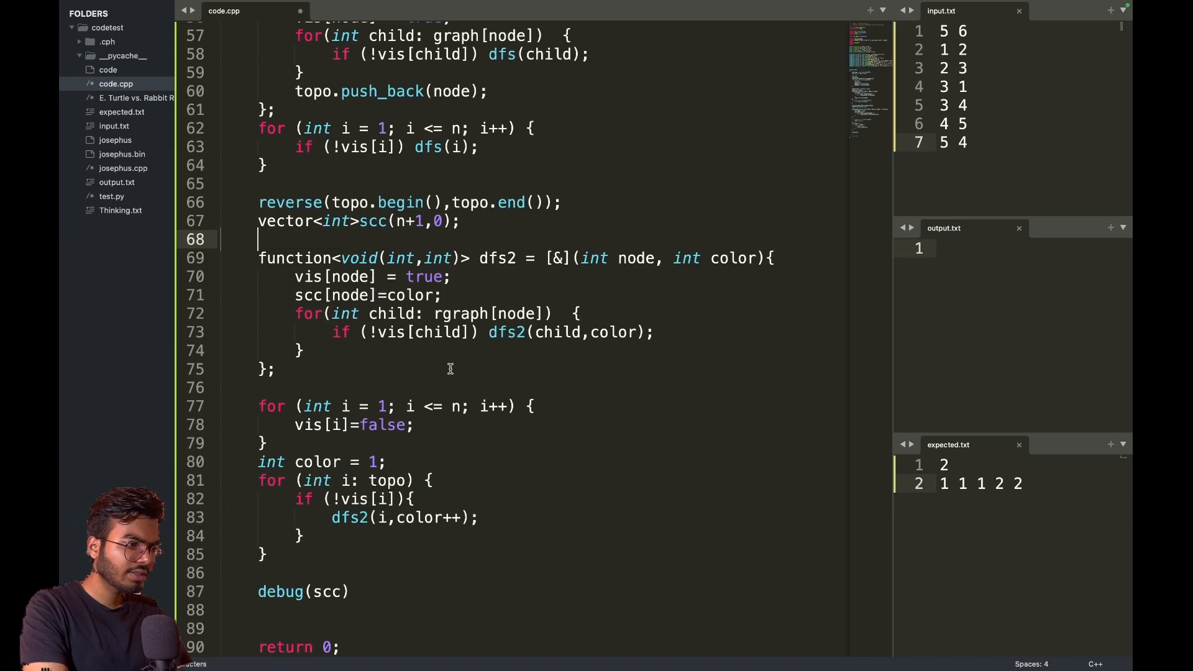
text(int count = 0;)
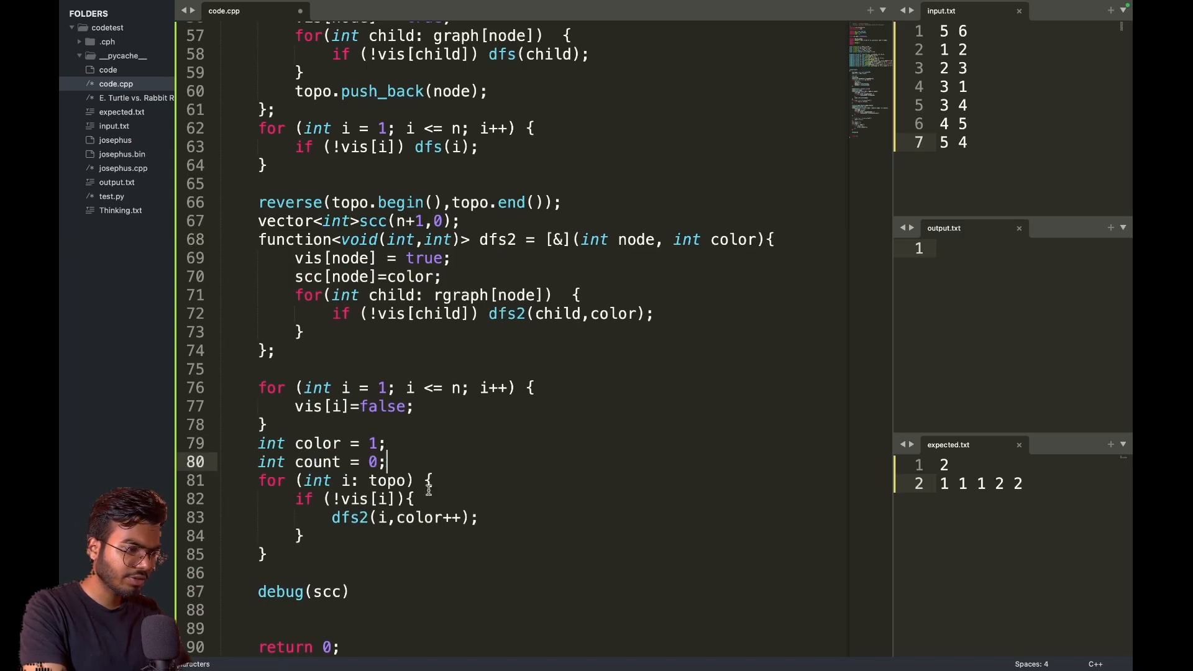
text(count++)
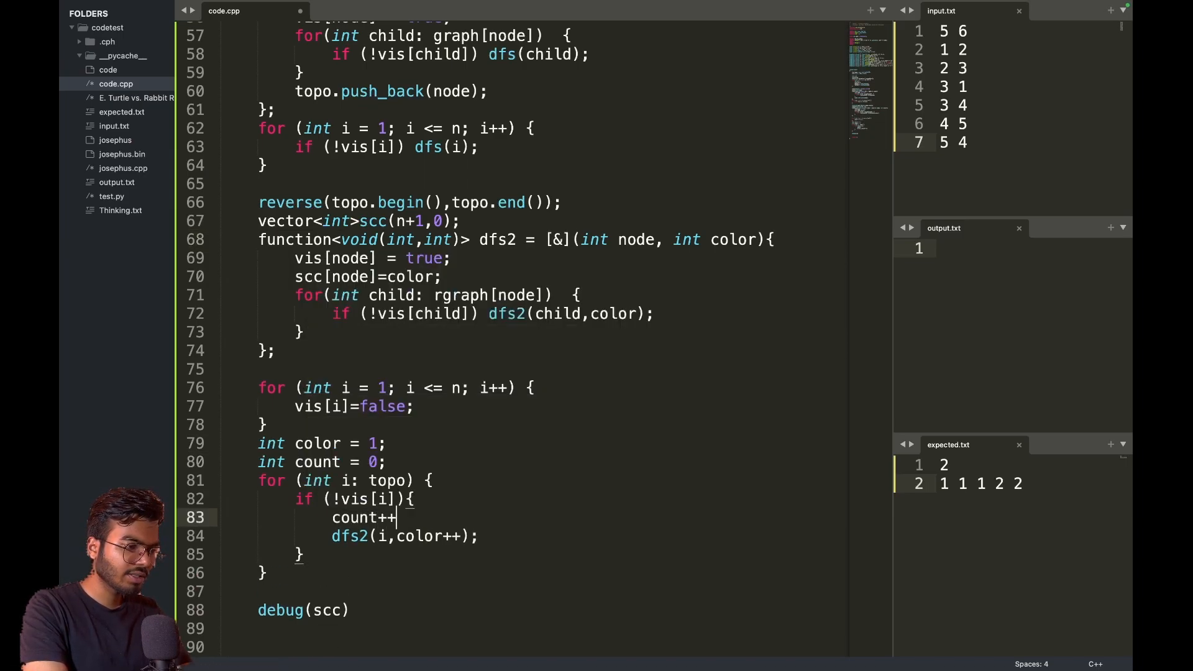
- Debug-print count, run with C++ Single File - Run, and begin the cout output
text(debug(count)
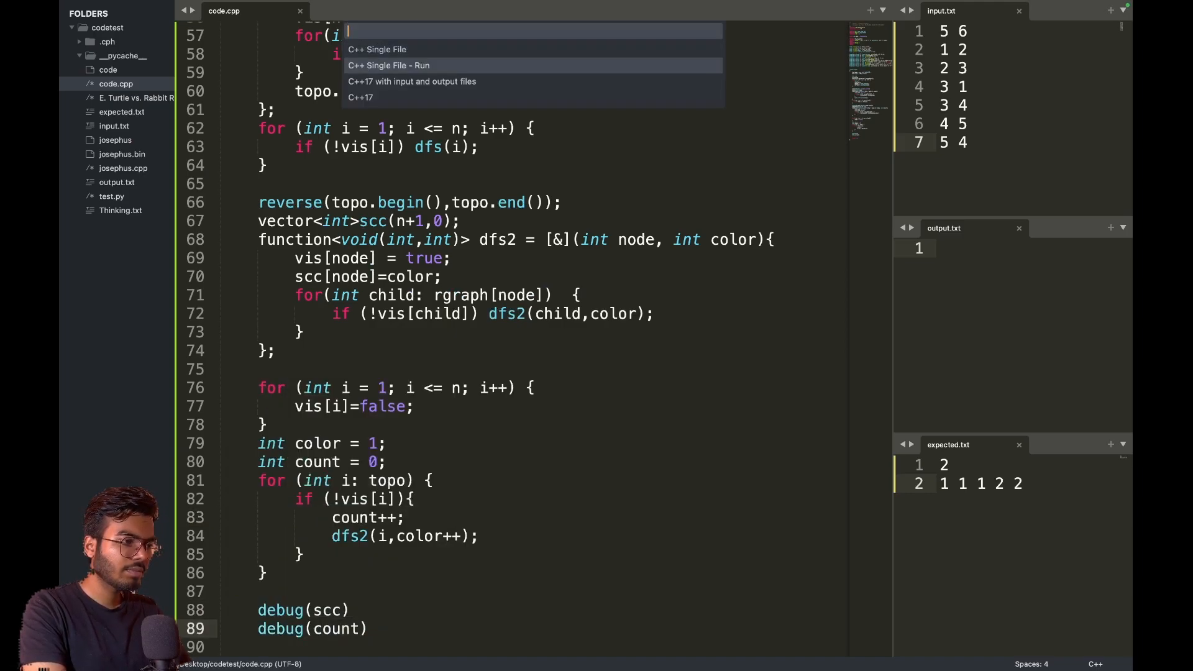
click(388, 65)
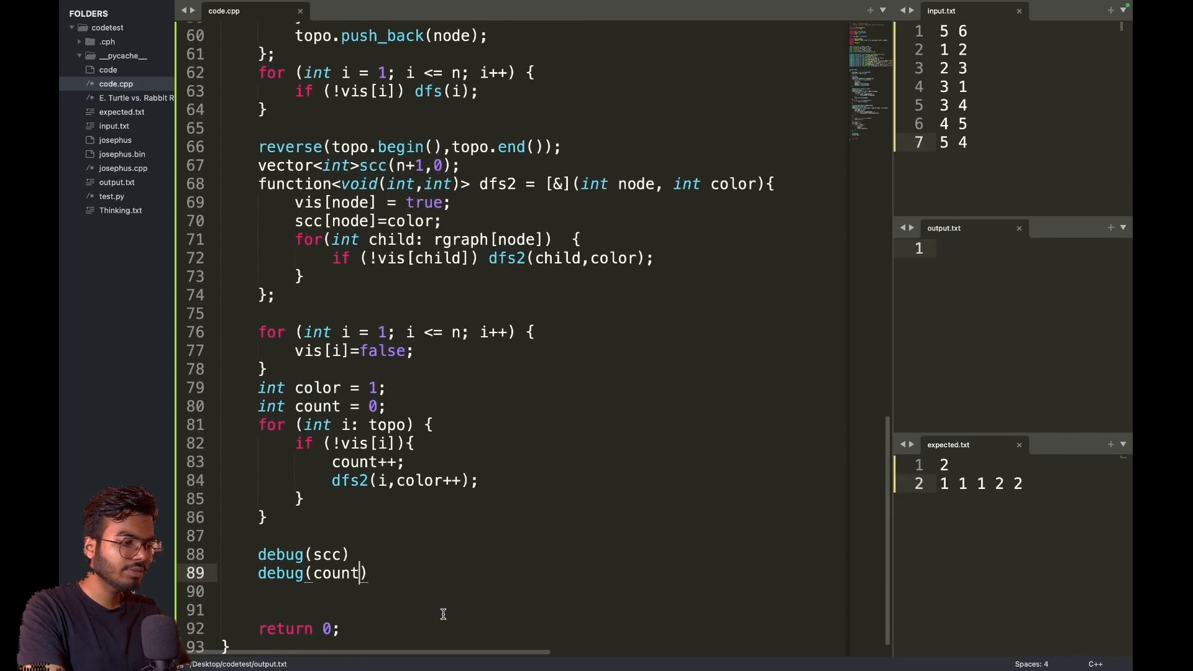
text(cout<<color[i]<<" ";)
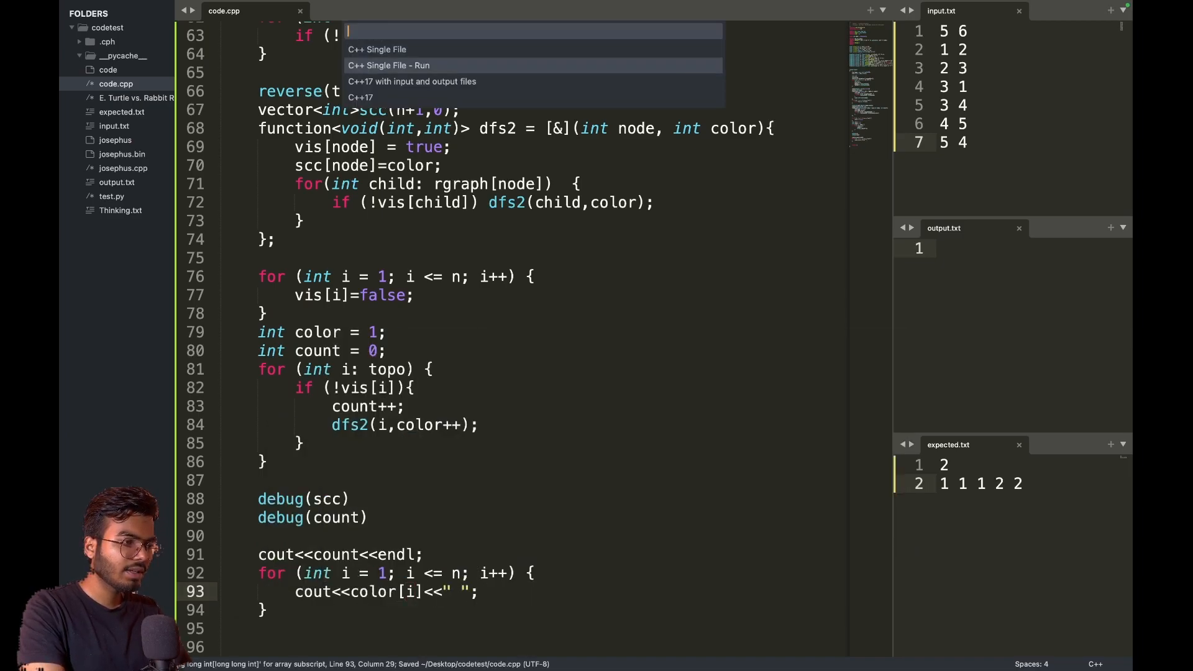
- Print count and each planet's label, rerunning until output matches 2 and 1 1 1 2 2
click(388, 64)
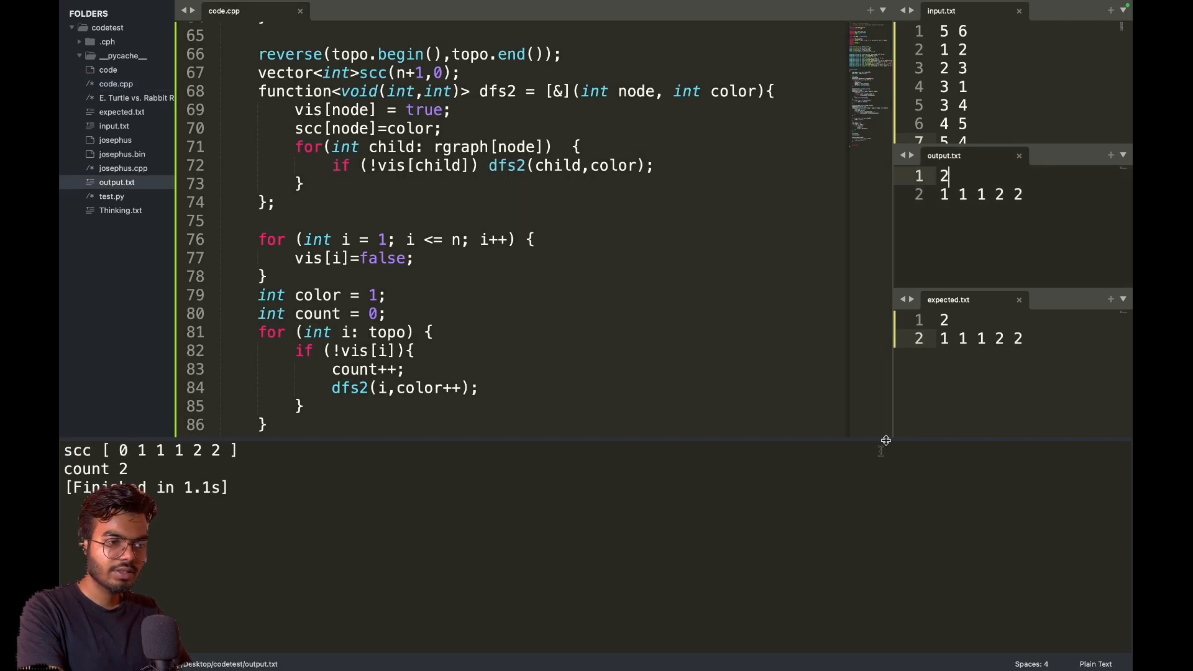
text(debug(scc))
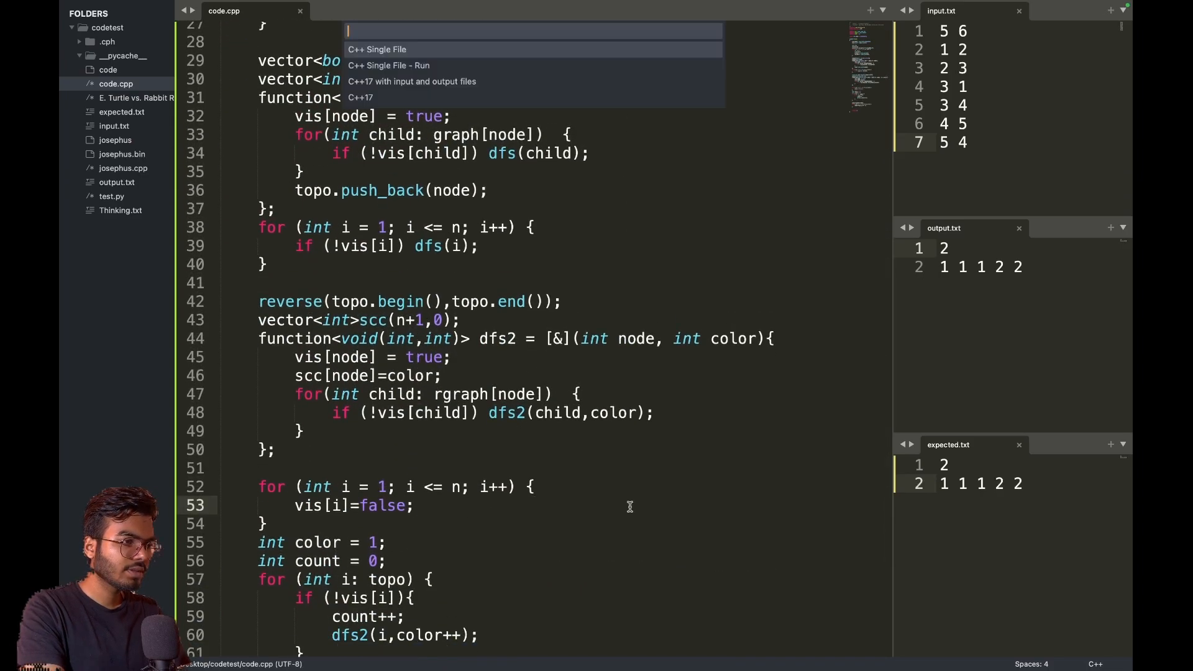
key(Escape)
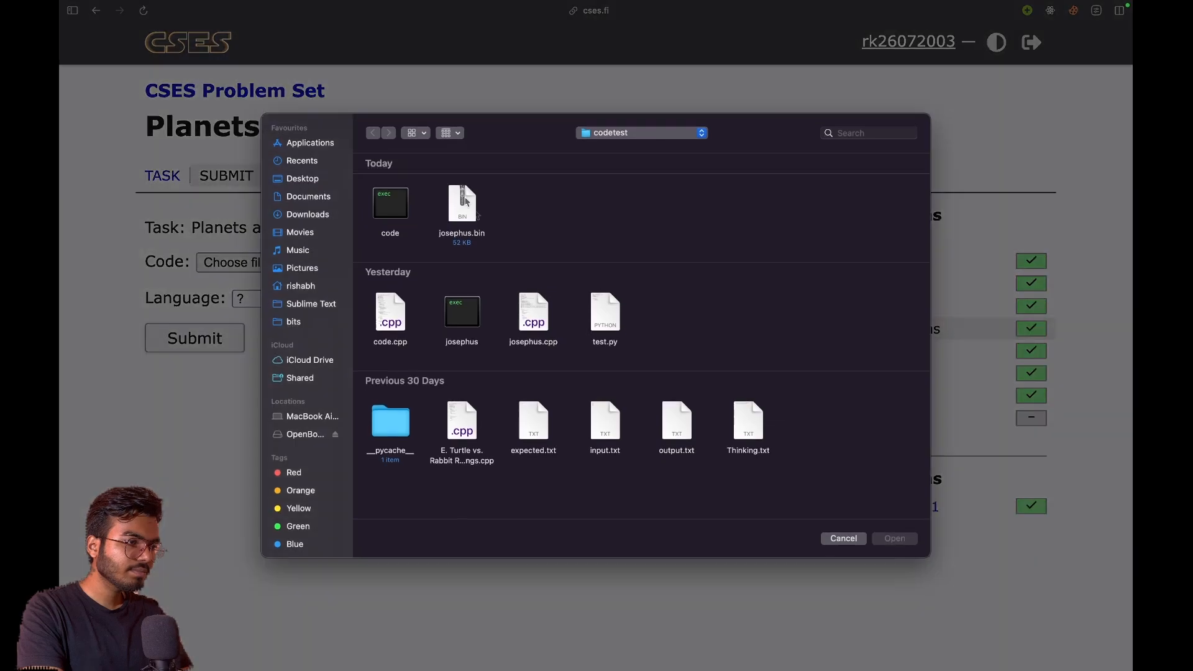
mouse_move(384, 319)
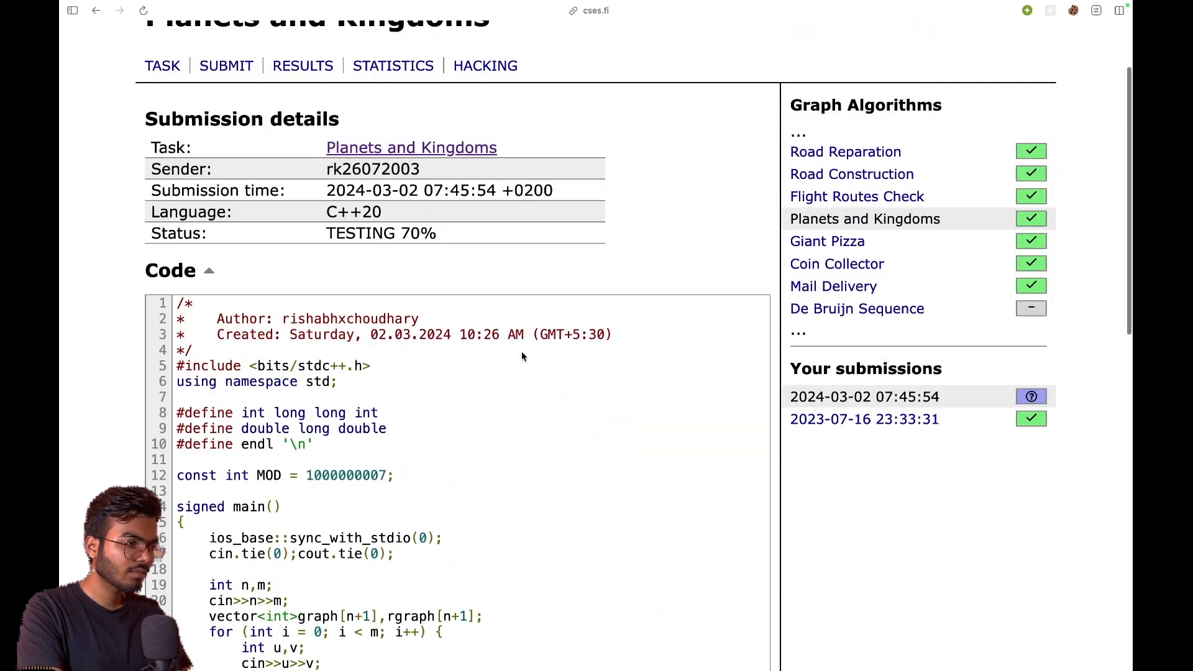
- Scroll through the ACCEPTED submission's ten passing tests and its submitted code
scroll(down, 3)
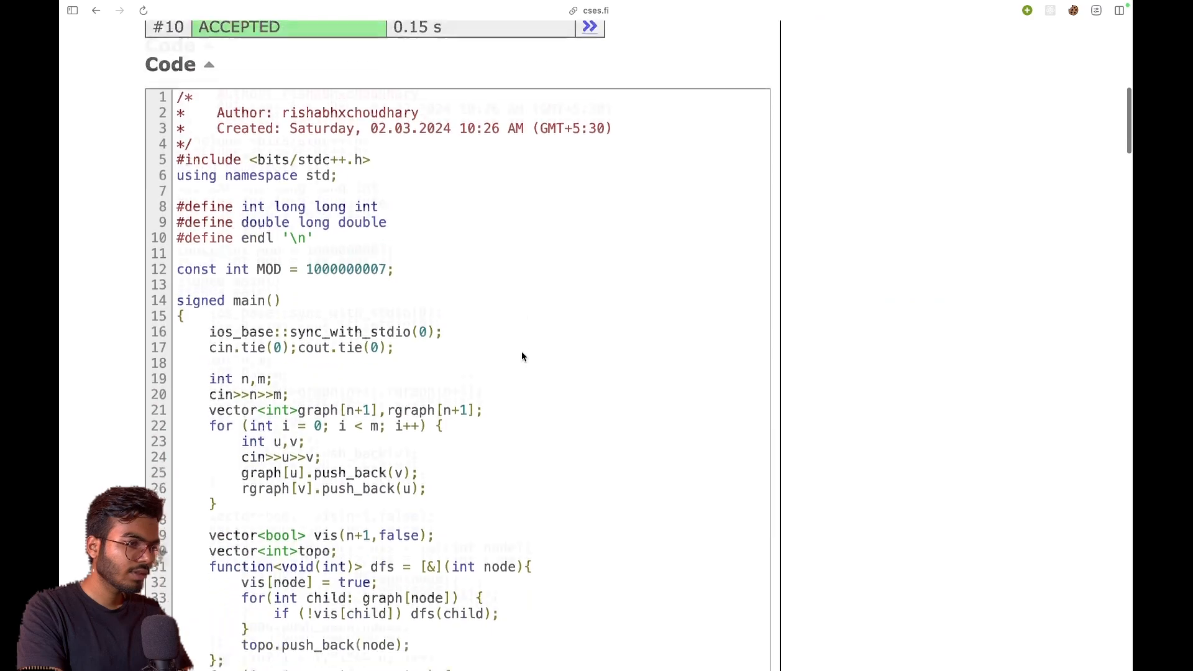
scroll(down, 3)
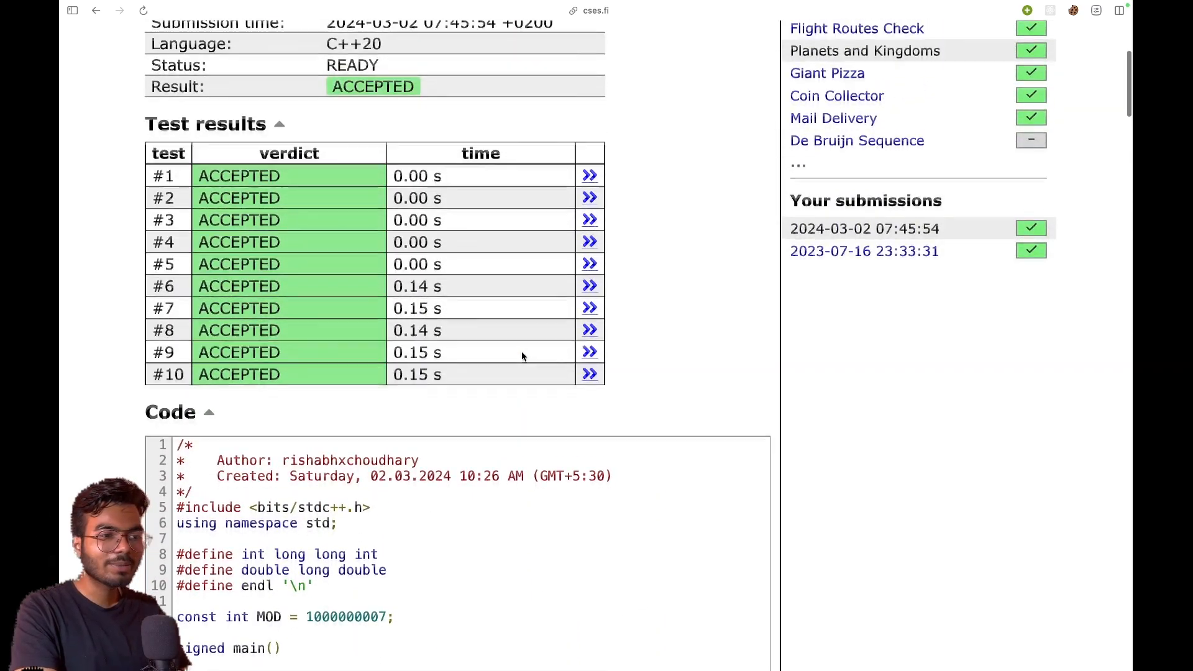
scroll(down, 3)
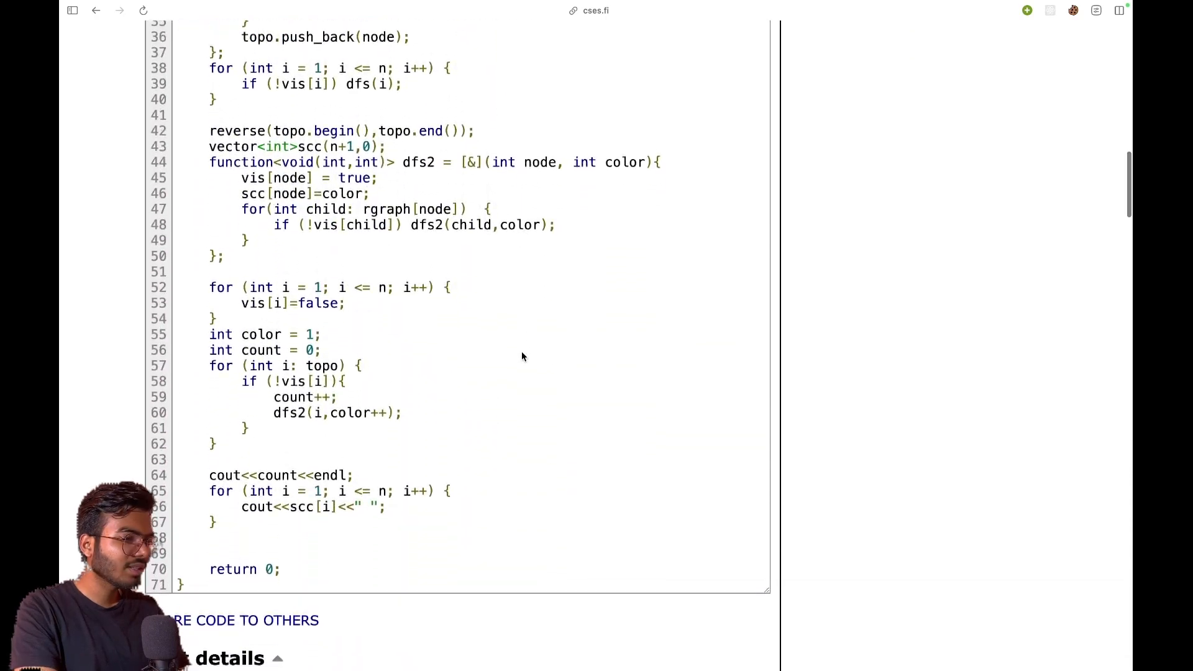
scroll(down, 3)
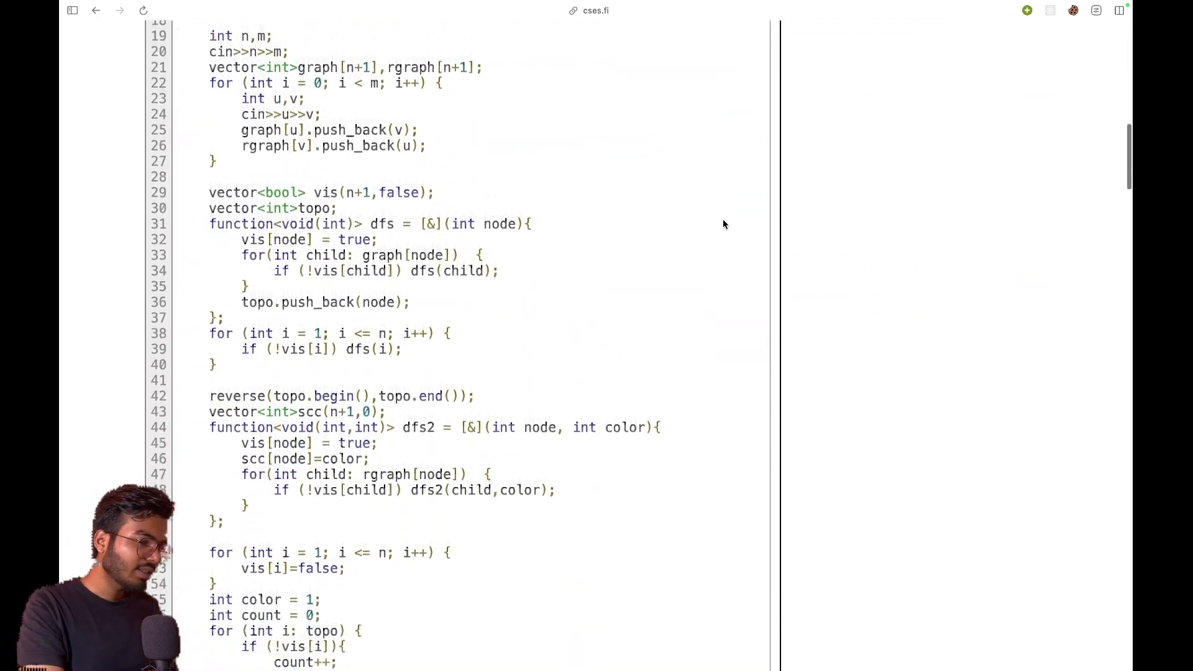
scroll(down, 3)
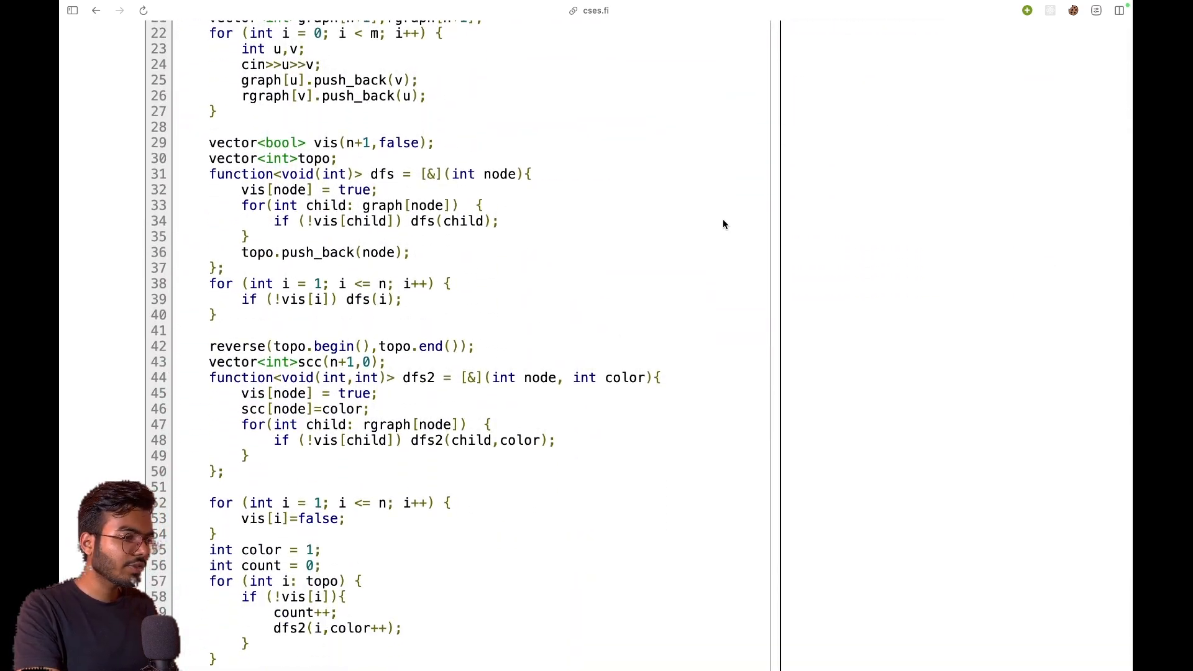
scroll(down, 3)
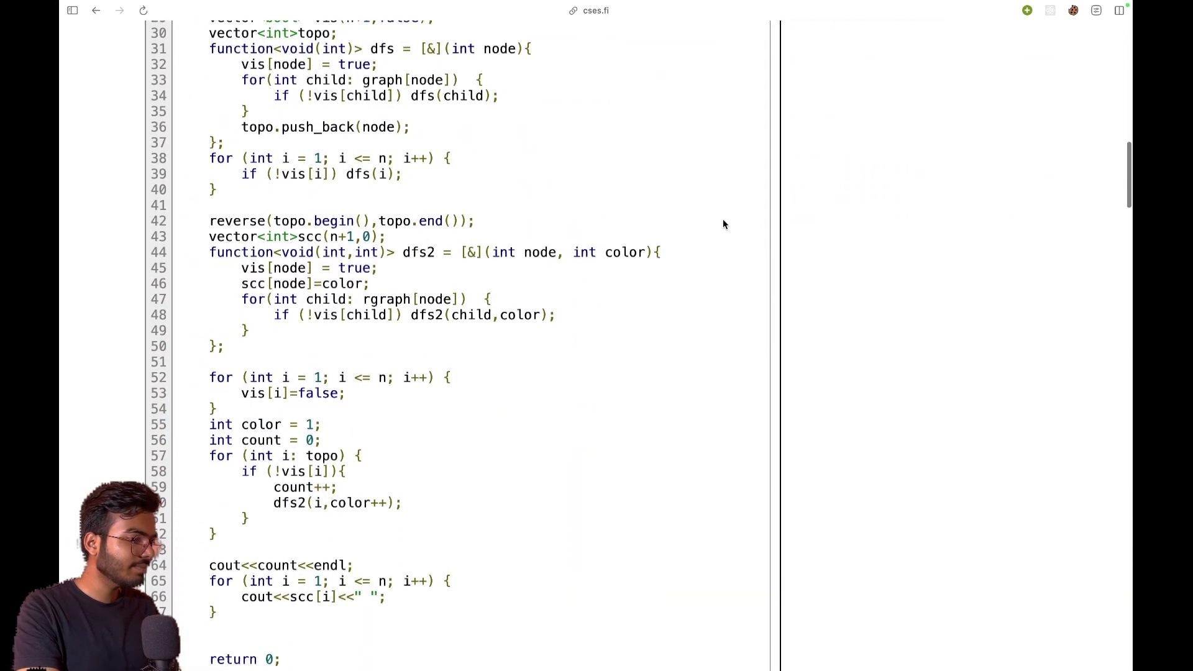